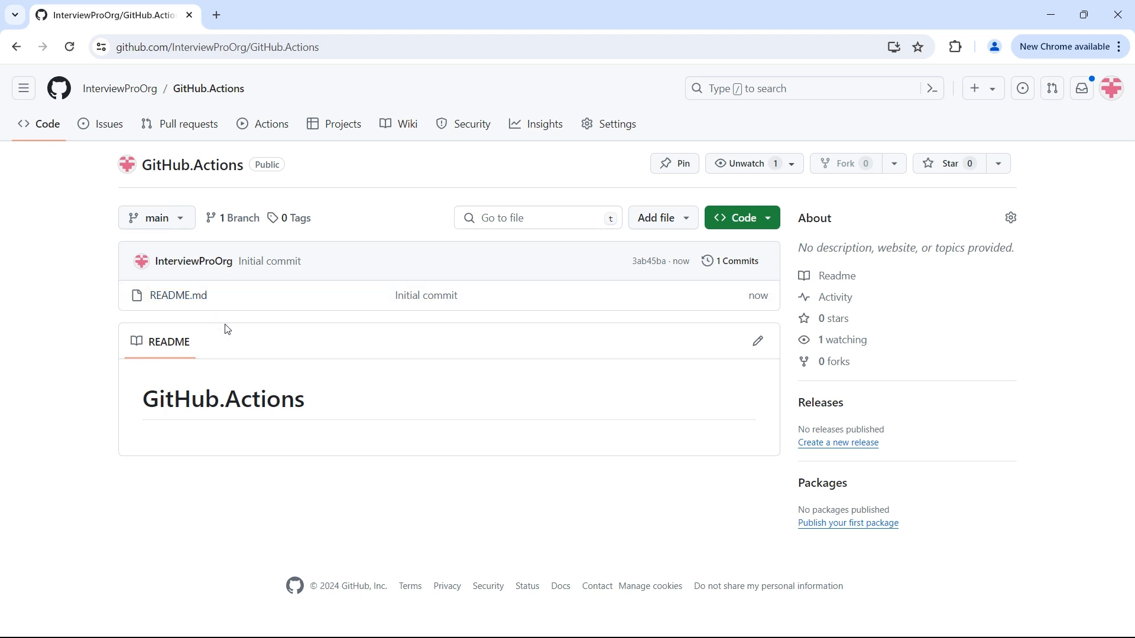
pyautogui.moveTo(78, 360)
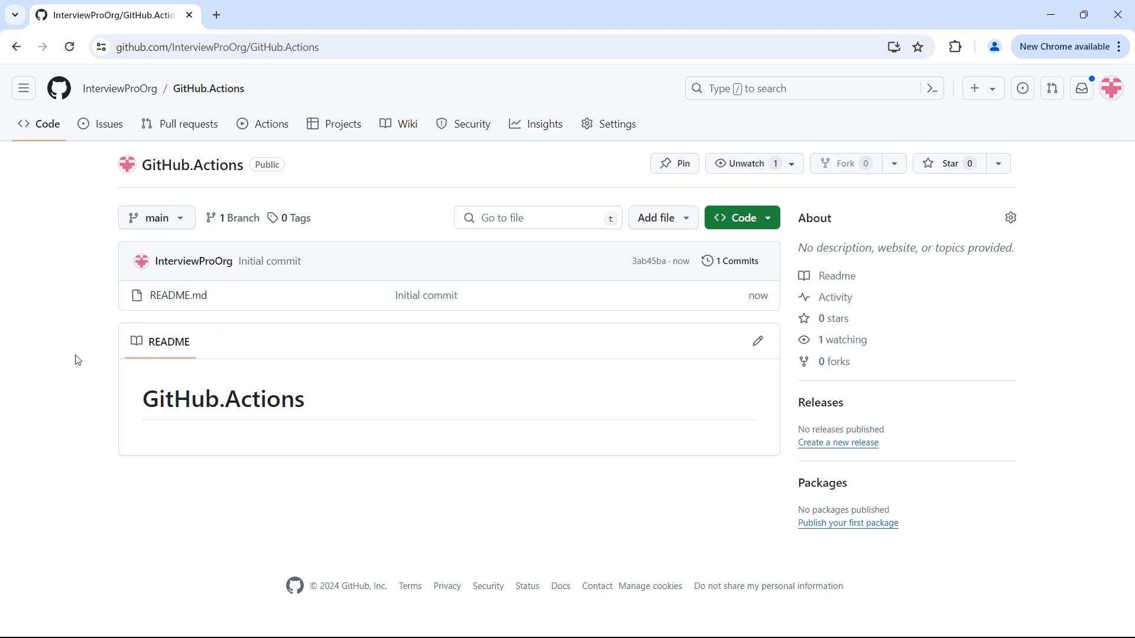
pyautogui.moveTo(91, 360)
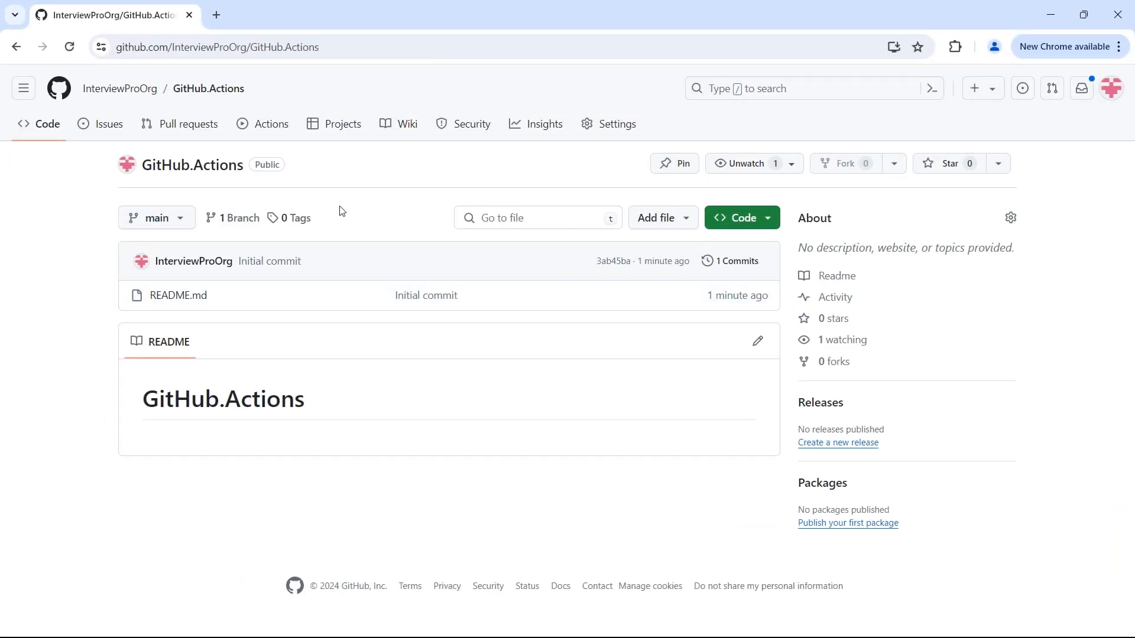
pyautogui.moveTo(272, 124)
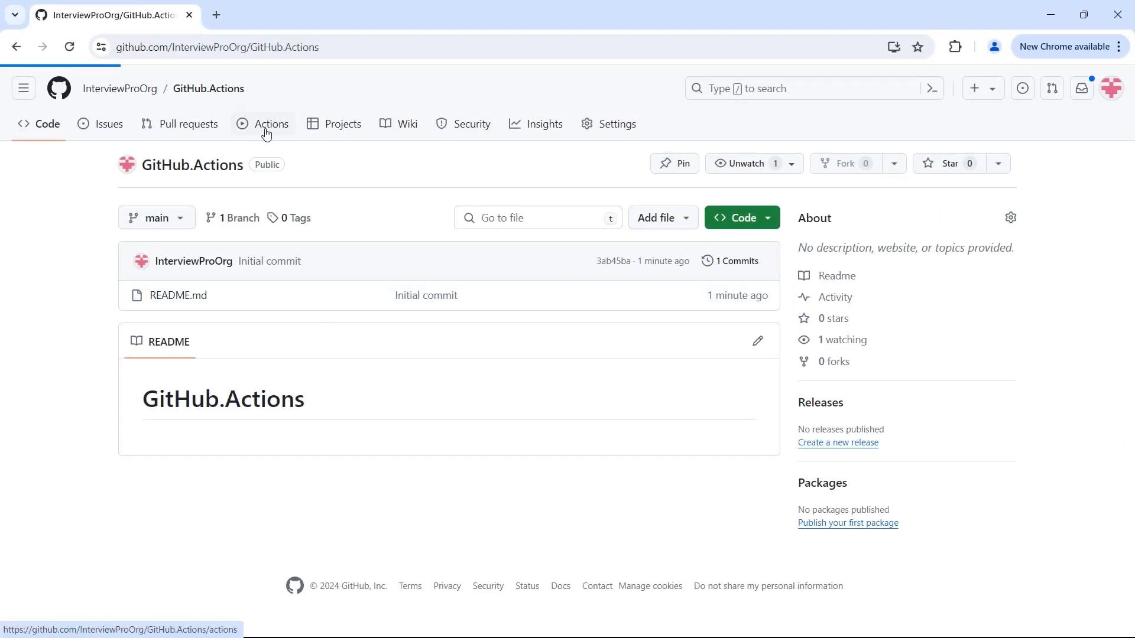
# - Browse the Actions starter templates, begin one, then discard it without saving
pyautogui.click(272, 124)
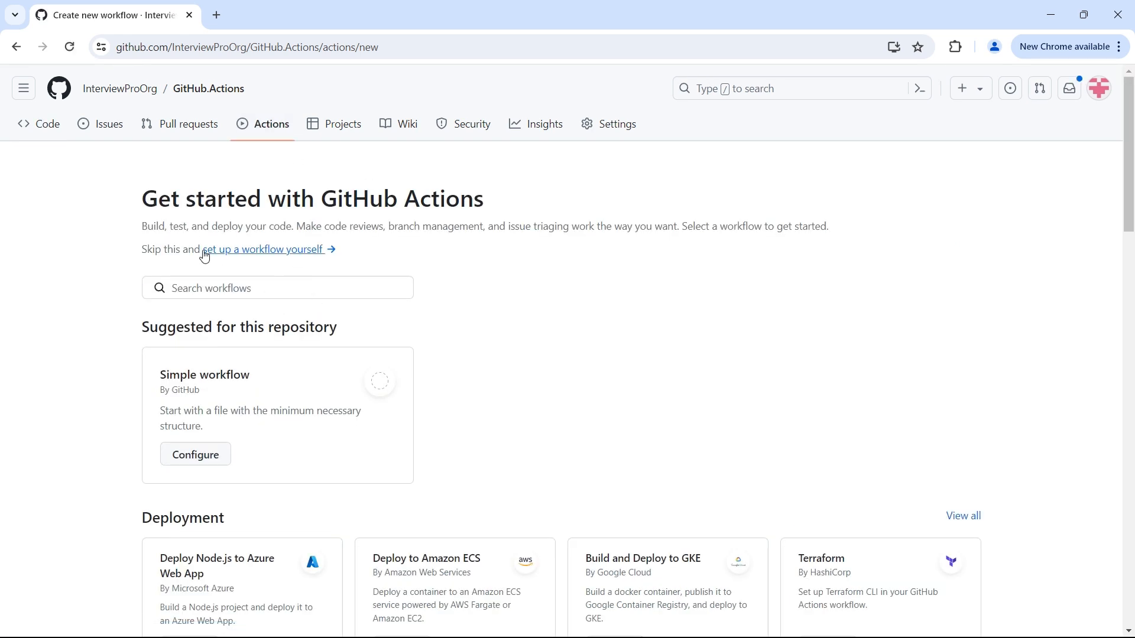
pyautogui.moveTo(323, 221)
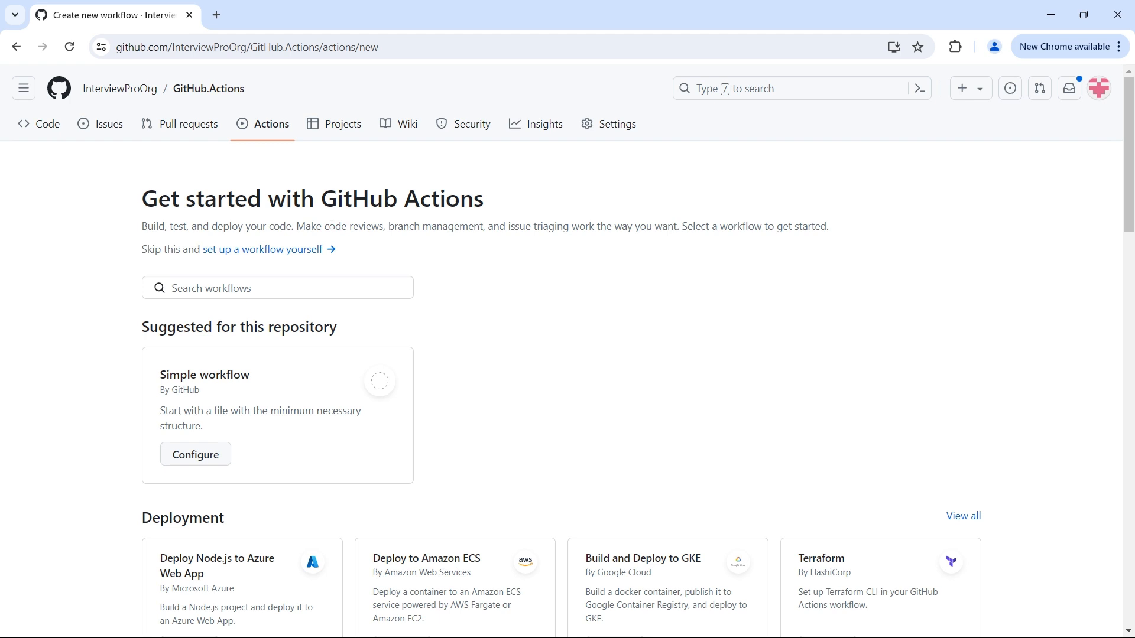
pyautogui.moveTo(266, 250)
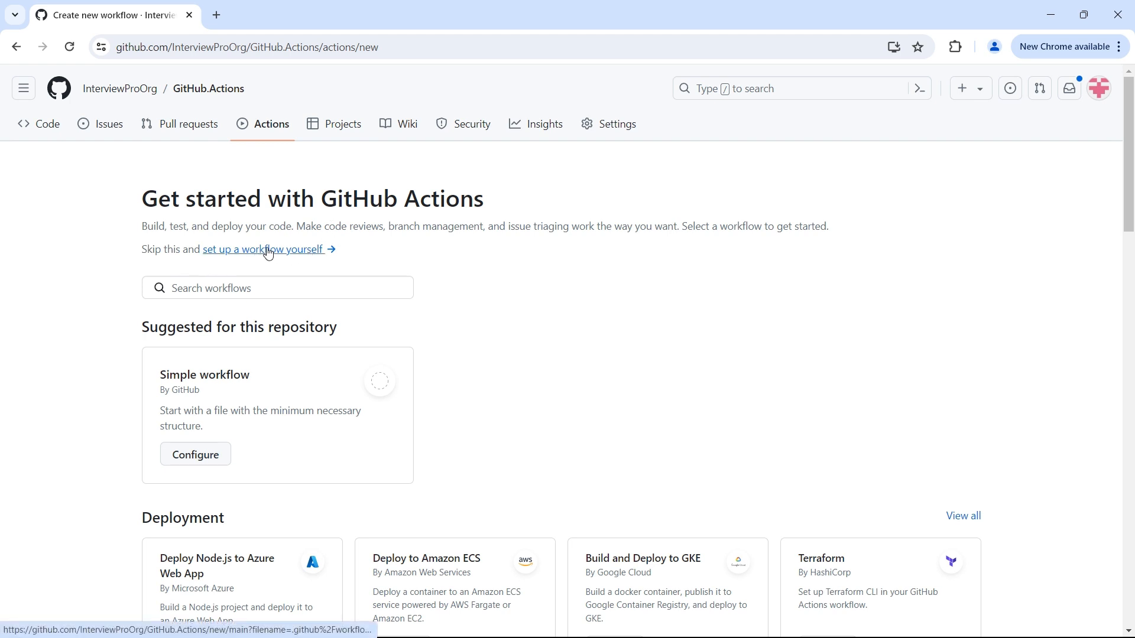
pyautogui.moveTo(441, 264)
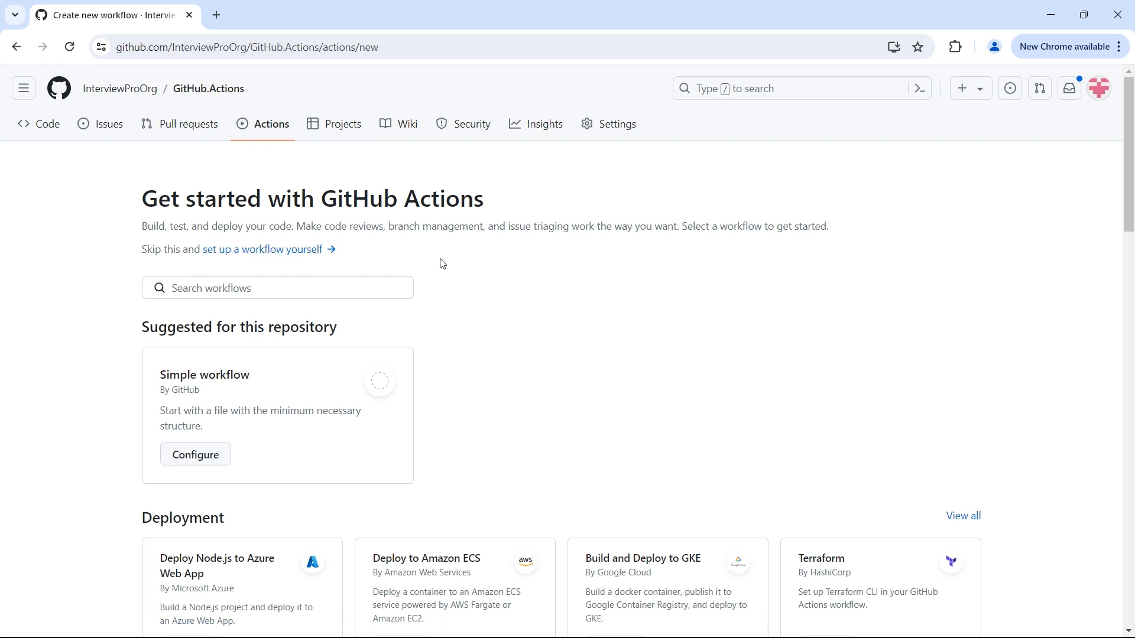
pyautogui.scroll(-3)
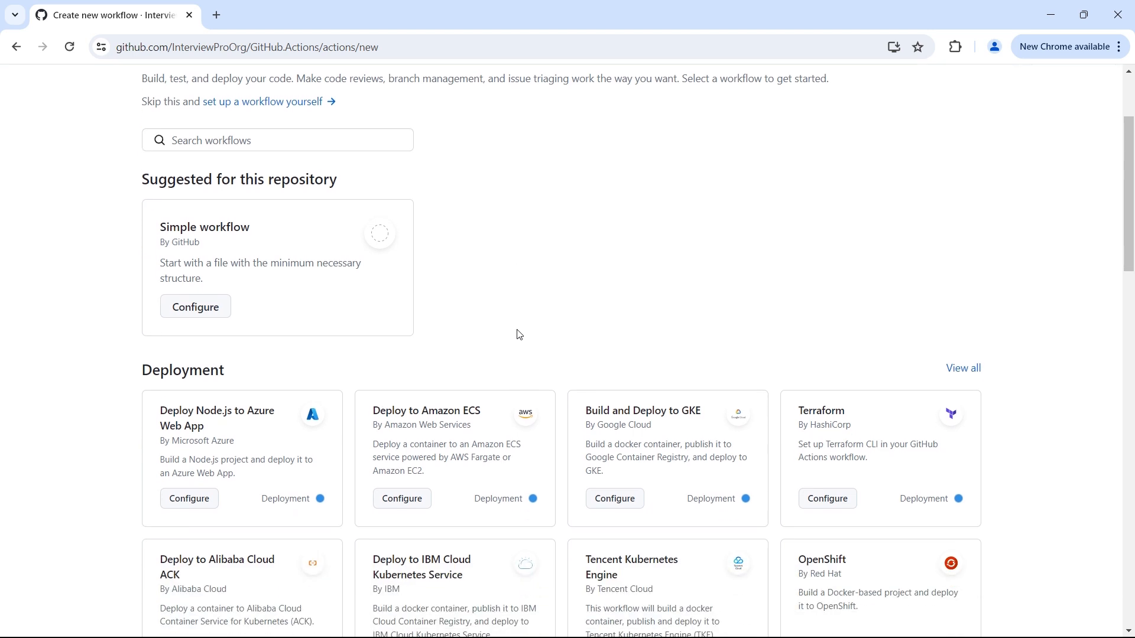
pyautogui.scroll(-3)
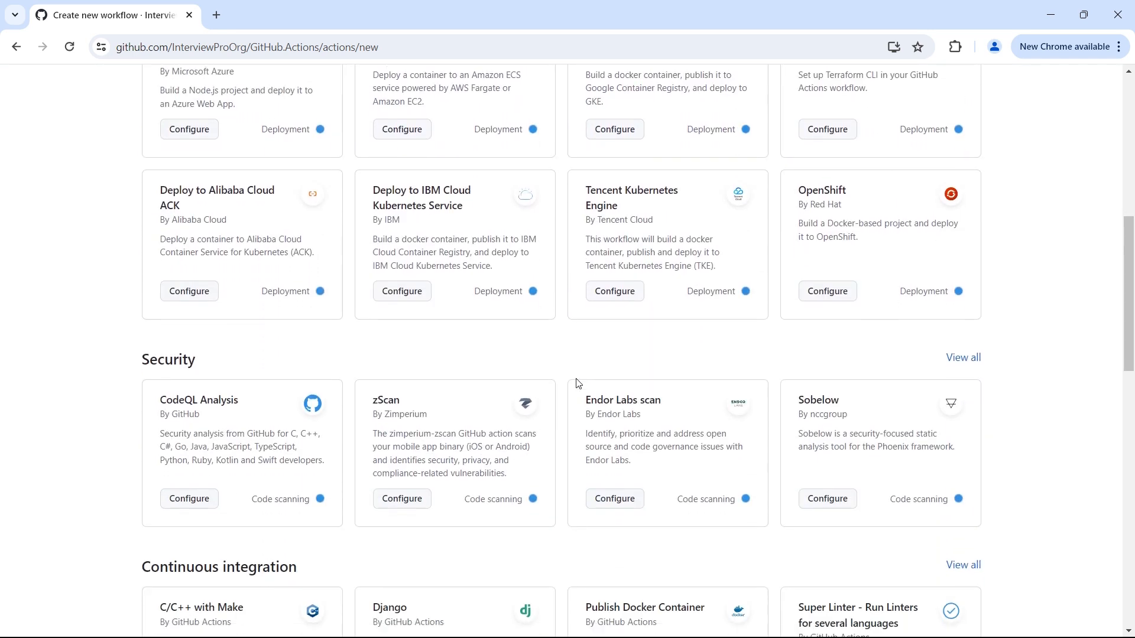
pyautogui.scroll(-3)
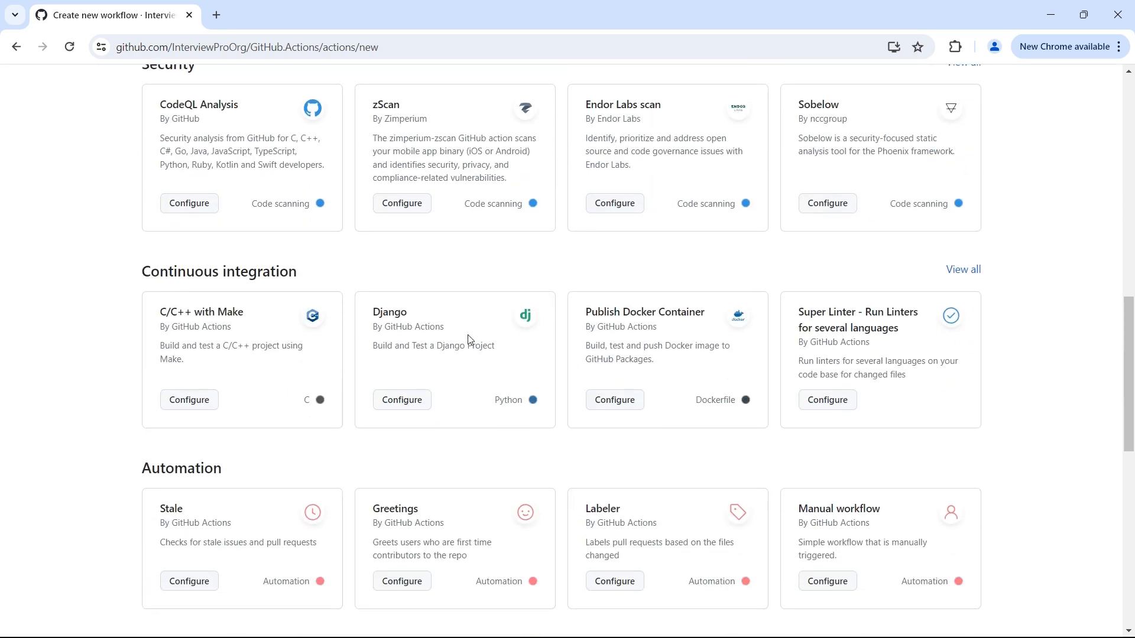
pyautogui.scroll(-3)
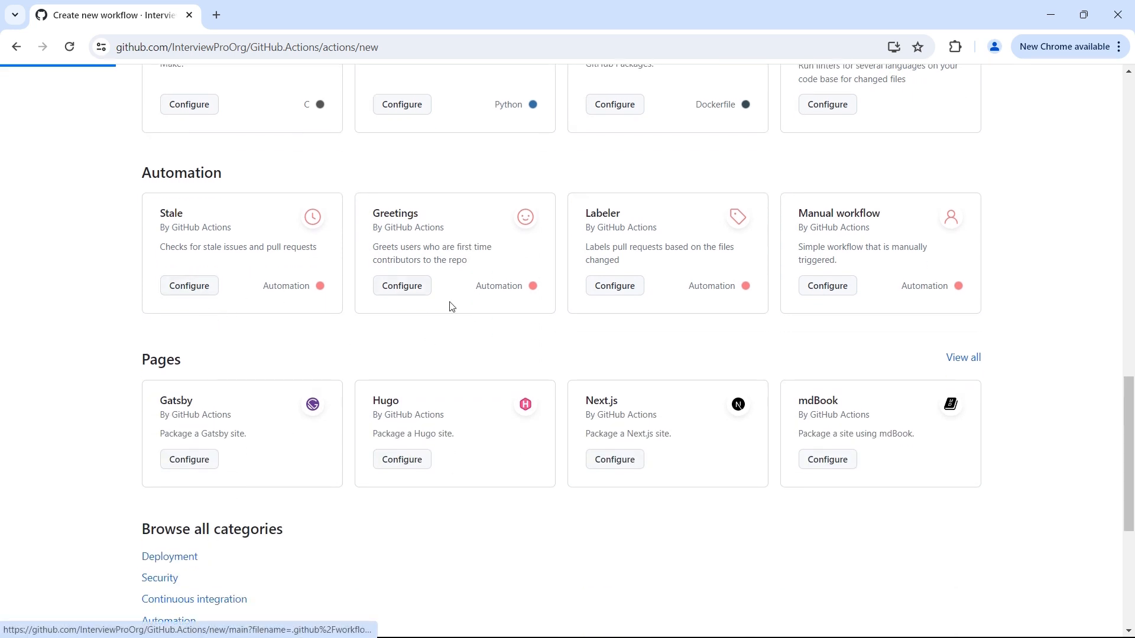
pyautogui.click(188, 285)
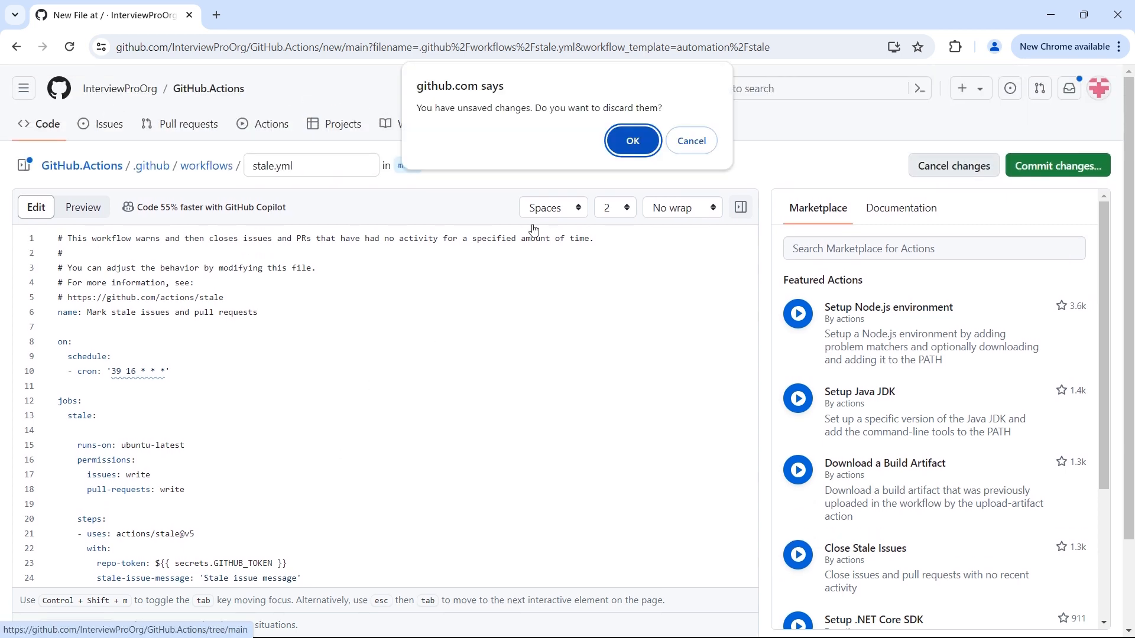
pyautogui.click(632, 141)
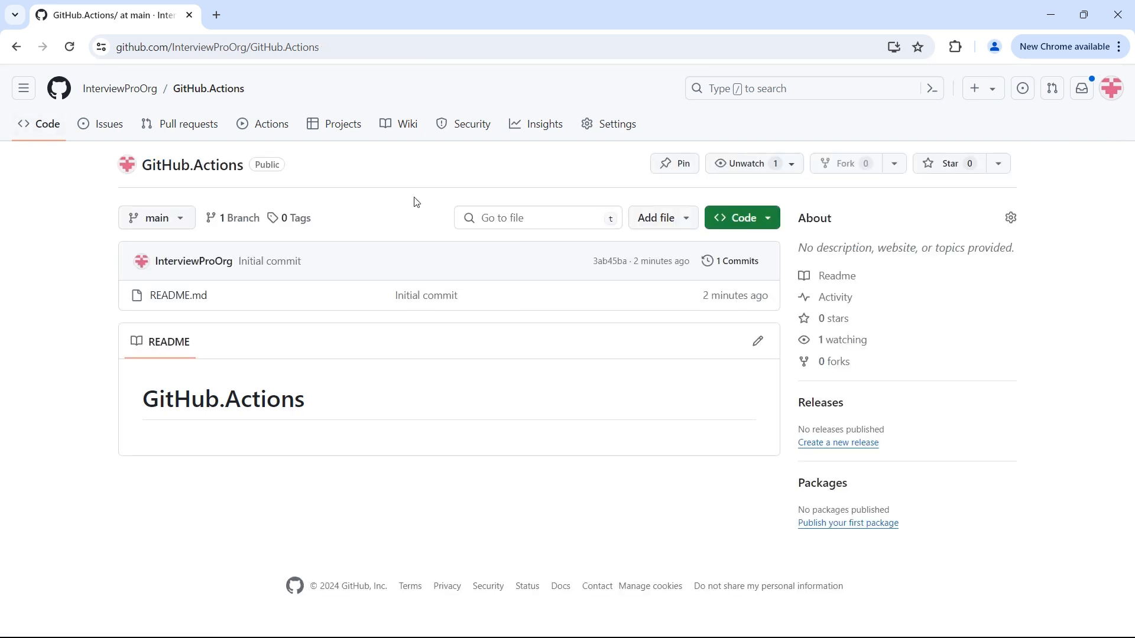
# - Start a new repository file with its path set to .github/workflows/
pyautogui.click(659, 217)
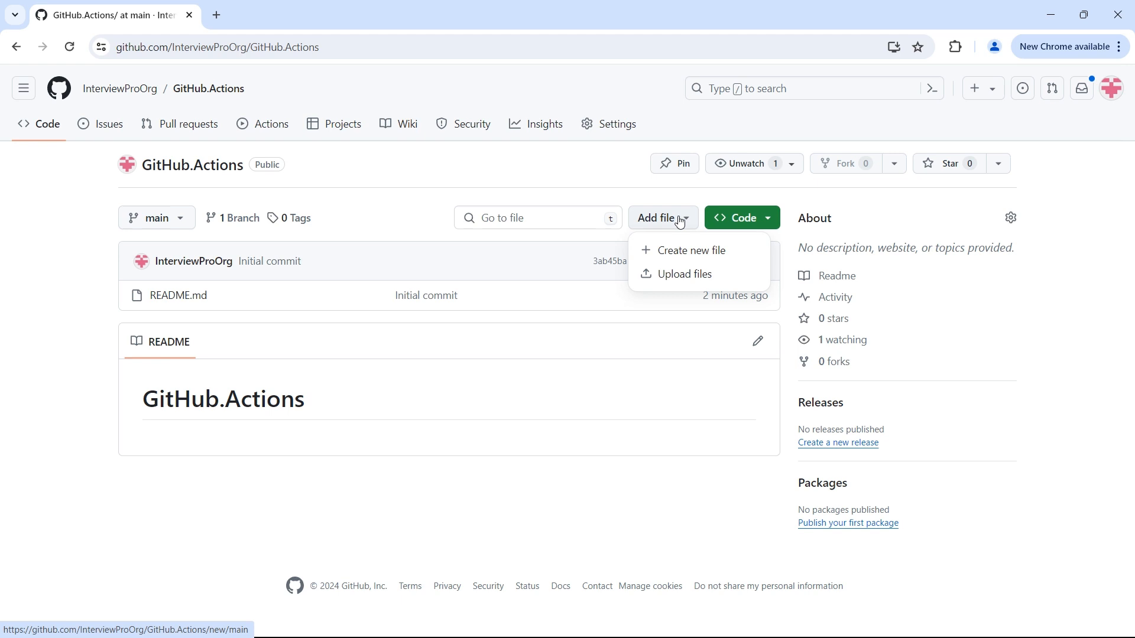
pyautogui.click(689, 249)
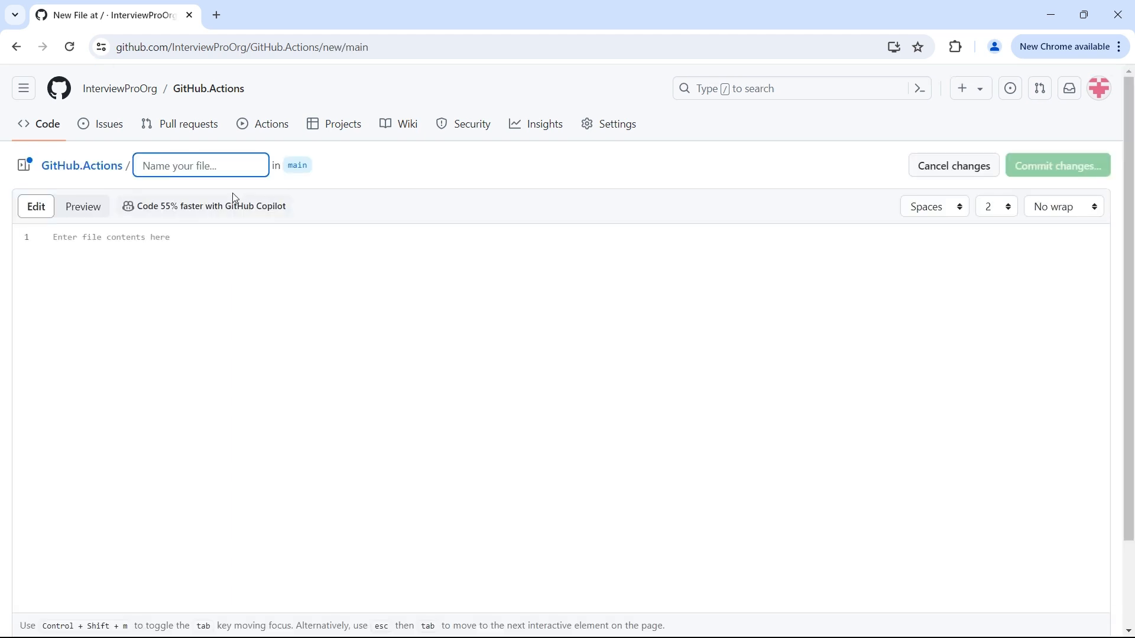
pyautogui.click(201, 165)
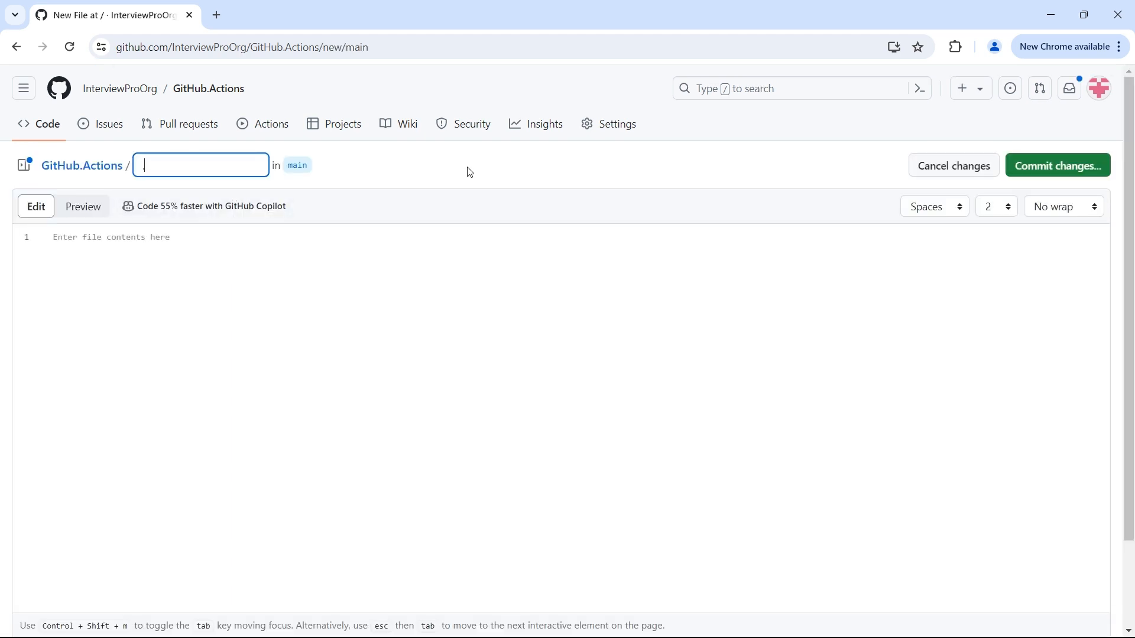
pyautogui.write('.github')
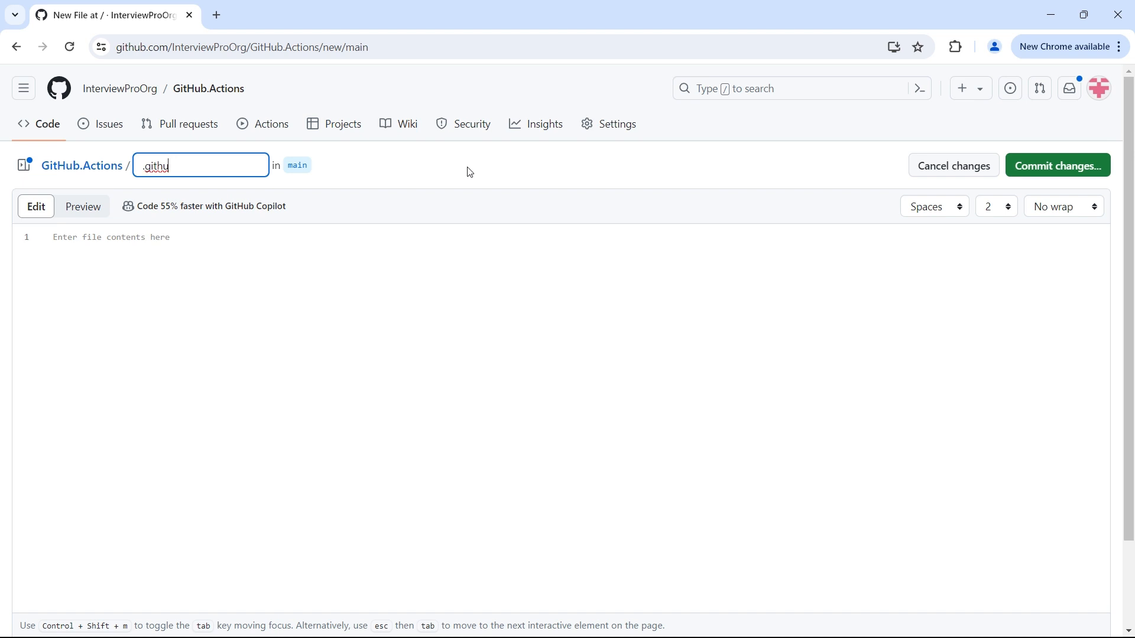
pyautogui.write('/')
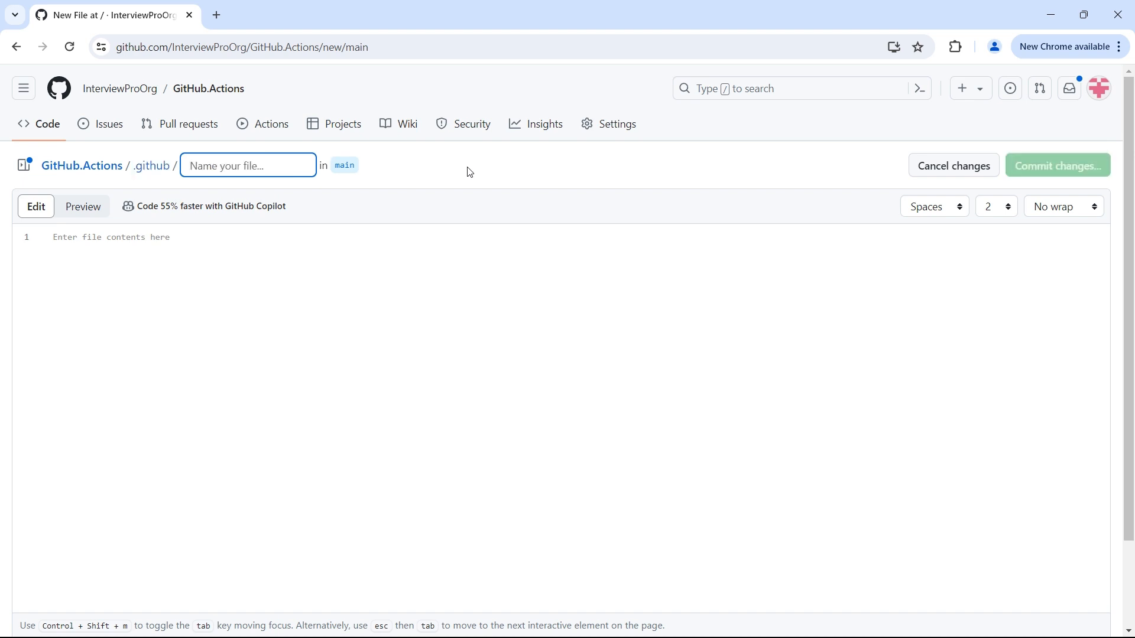
pyautogui.write('workflow')
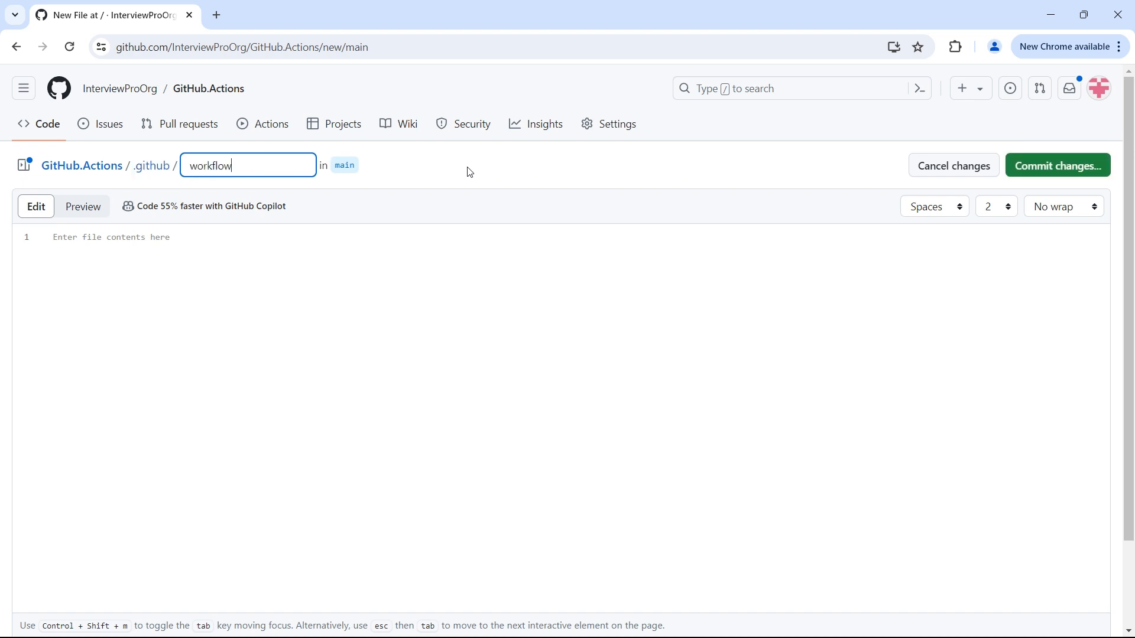
pyautogui.write('/')
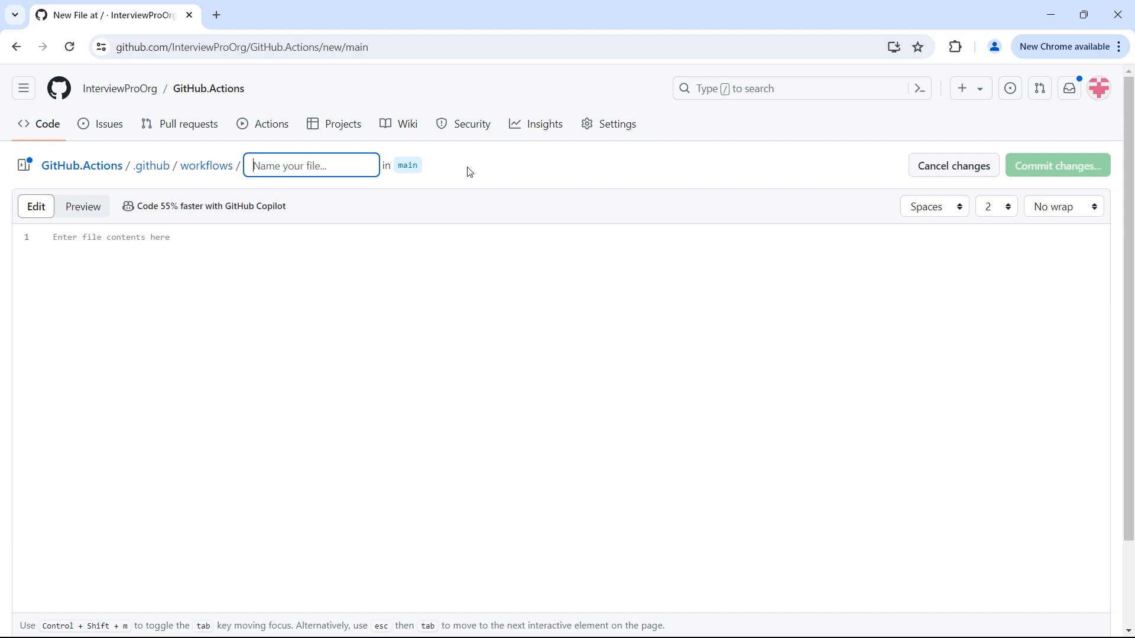
# - Begin naming the new workflow file demo.yml
pyautogui.write('demo.yml')
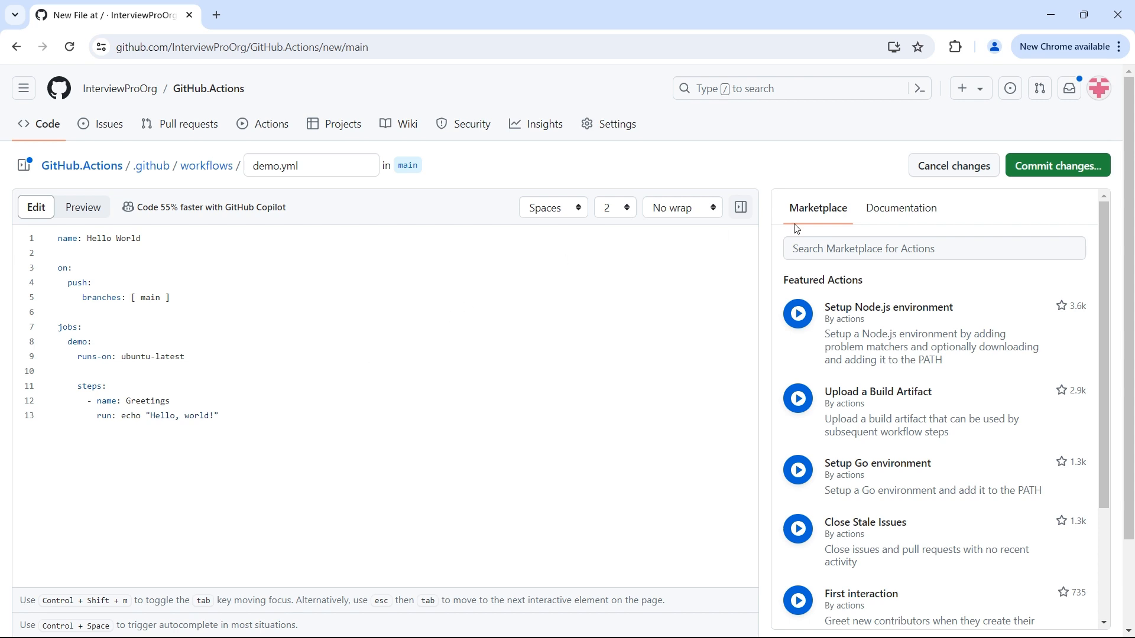
# - Commit demo.yml directly to main with the message 'Create demo.yml'
pyautogui.click(1055, 166)
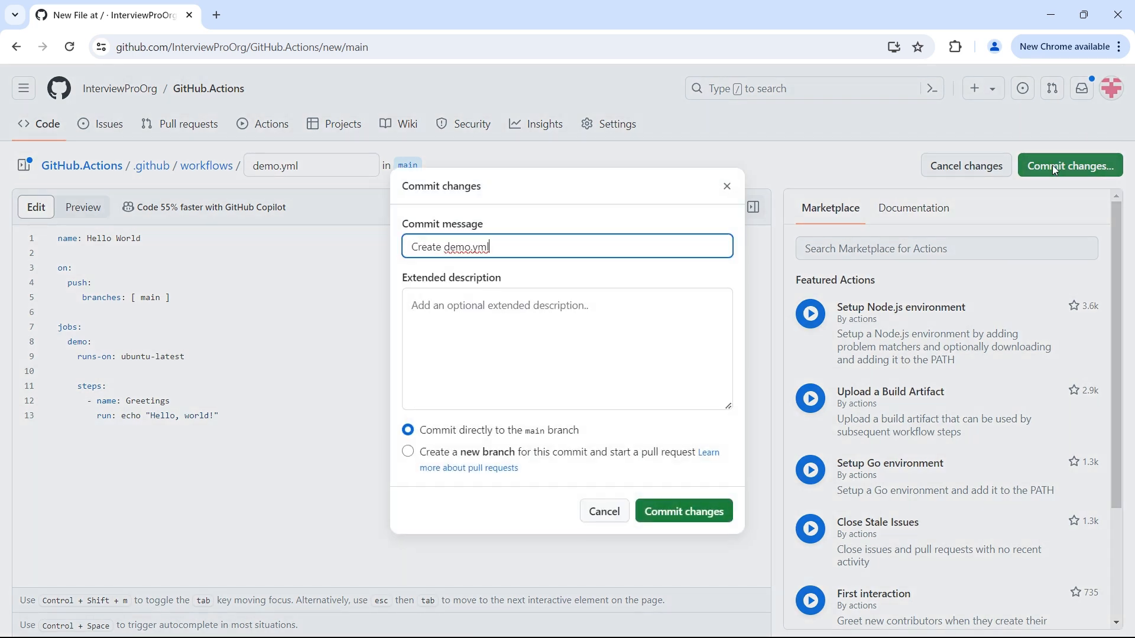
pyautogui.moveTo(495, 278)
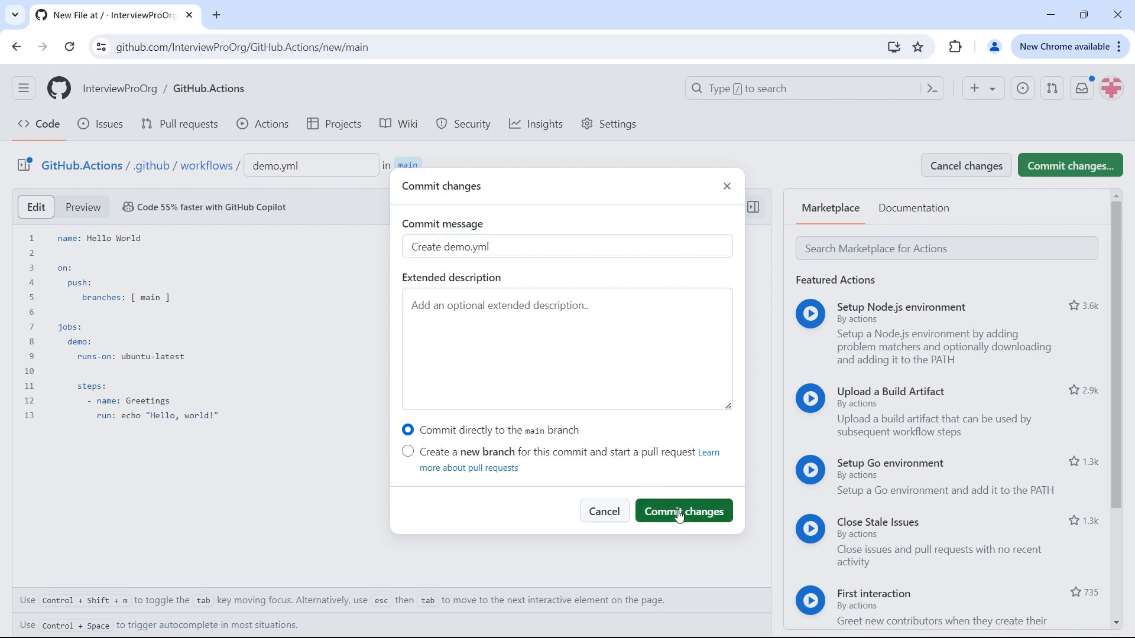
pyautogui.click(682, 511)
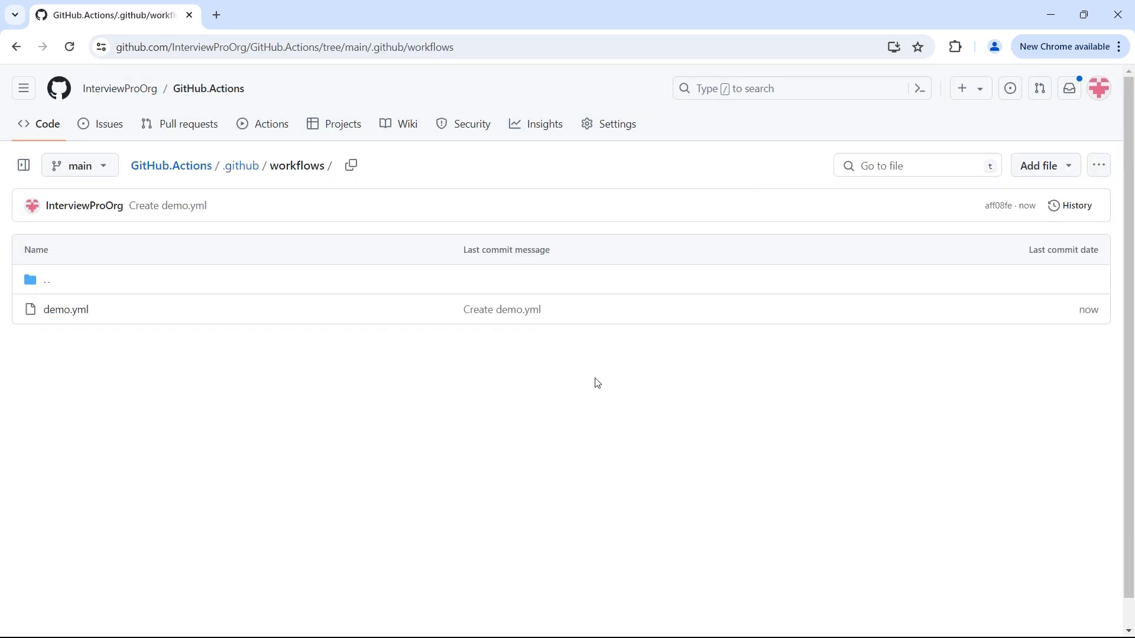
# - Open the workflow run's details, then the demo.yml file inside .github/workflows
pyautogui.click(271, 124)
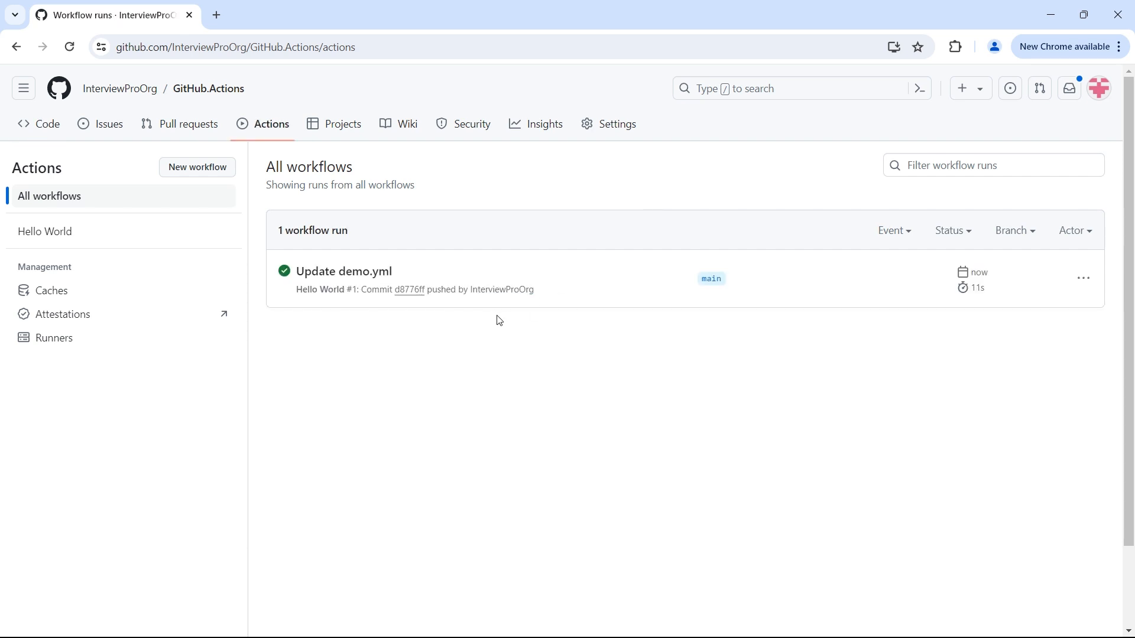
pyautogui.moveTo(344, 272)
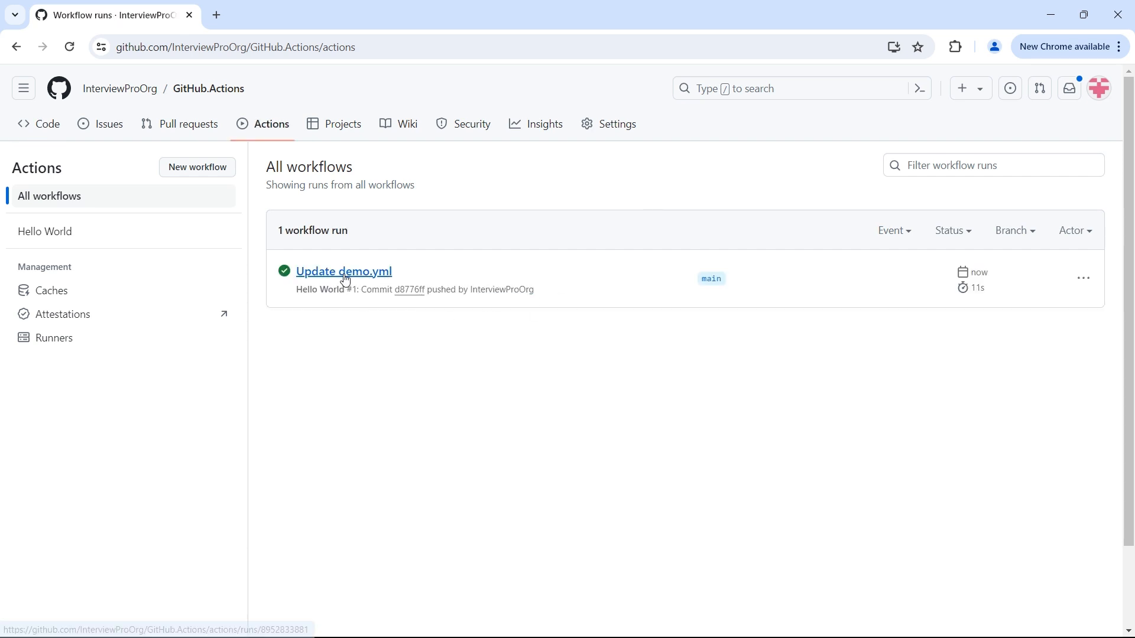
pyautogui.moveTo(505, 309)
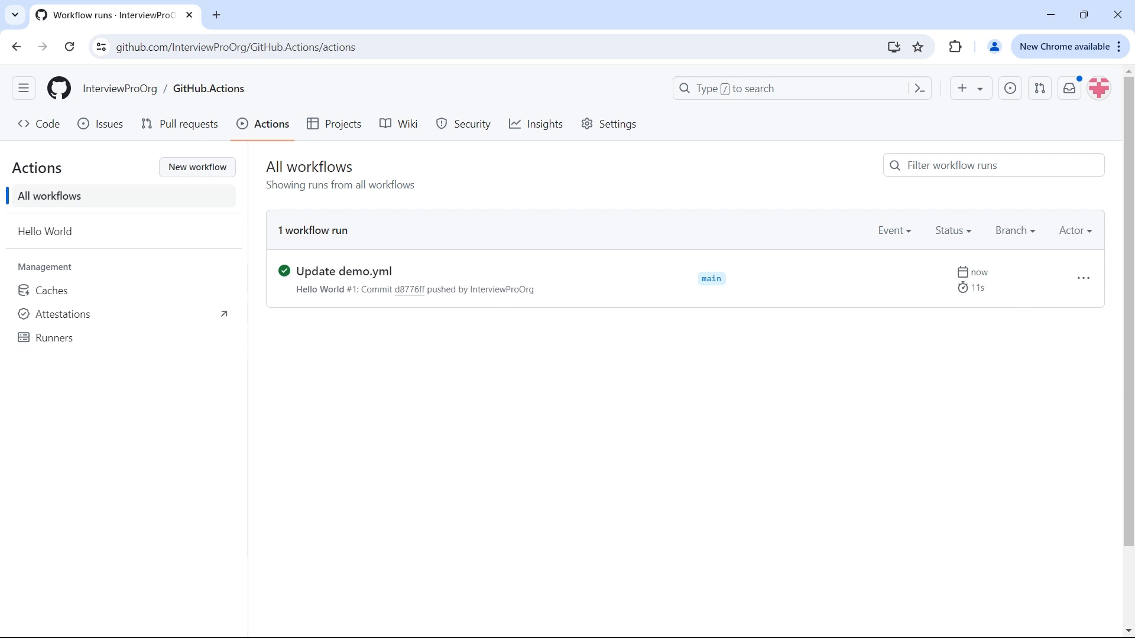
pyautogui.click(344, 272)
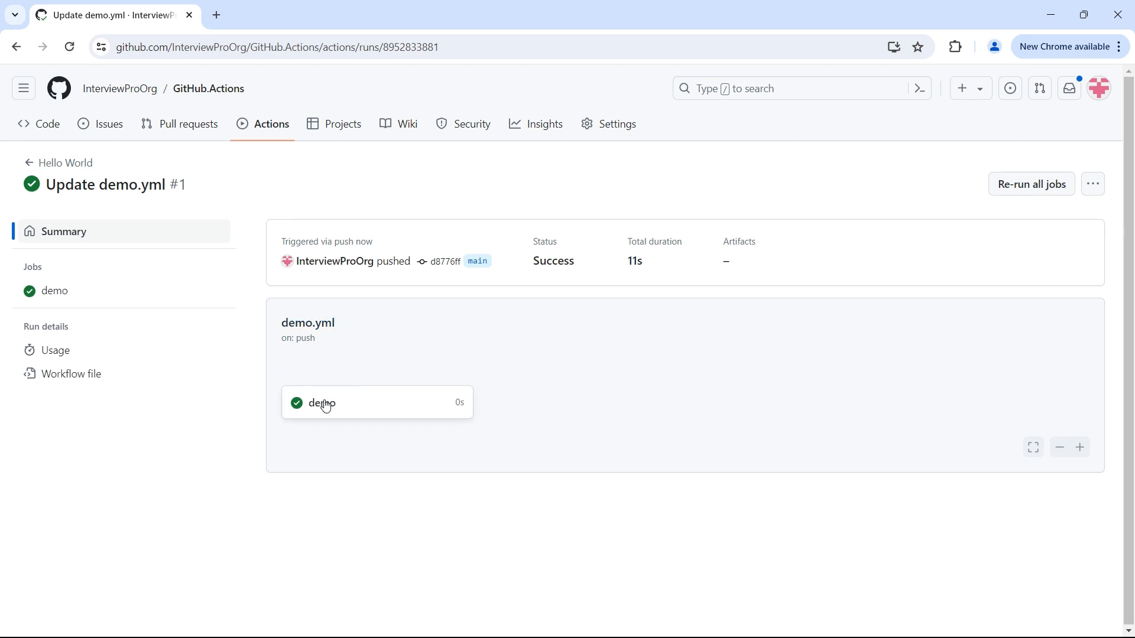
pyautogui.moveTo(307, 406)
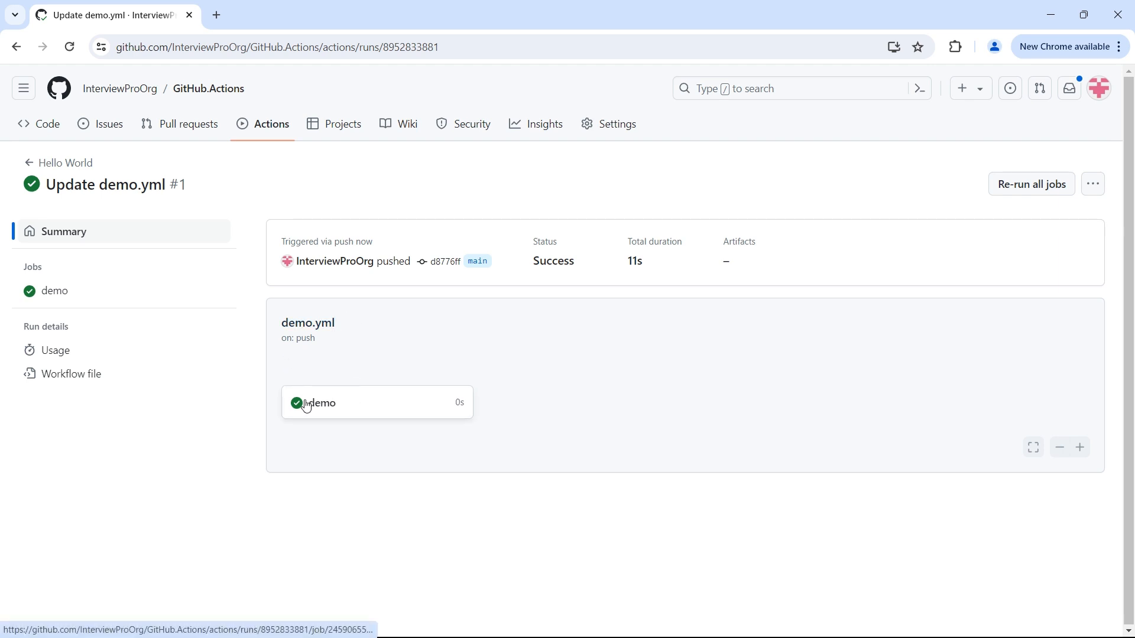
pyautogui.moveTo(334, 405)
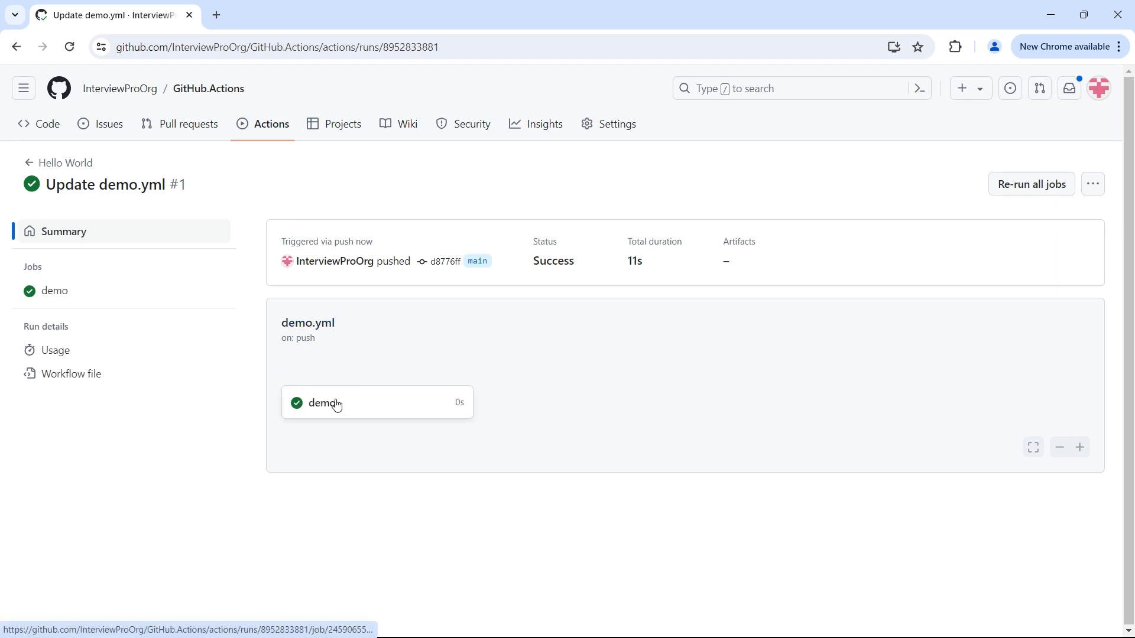
pyautogui.moveTo(47, 125)
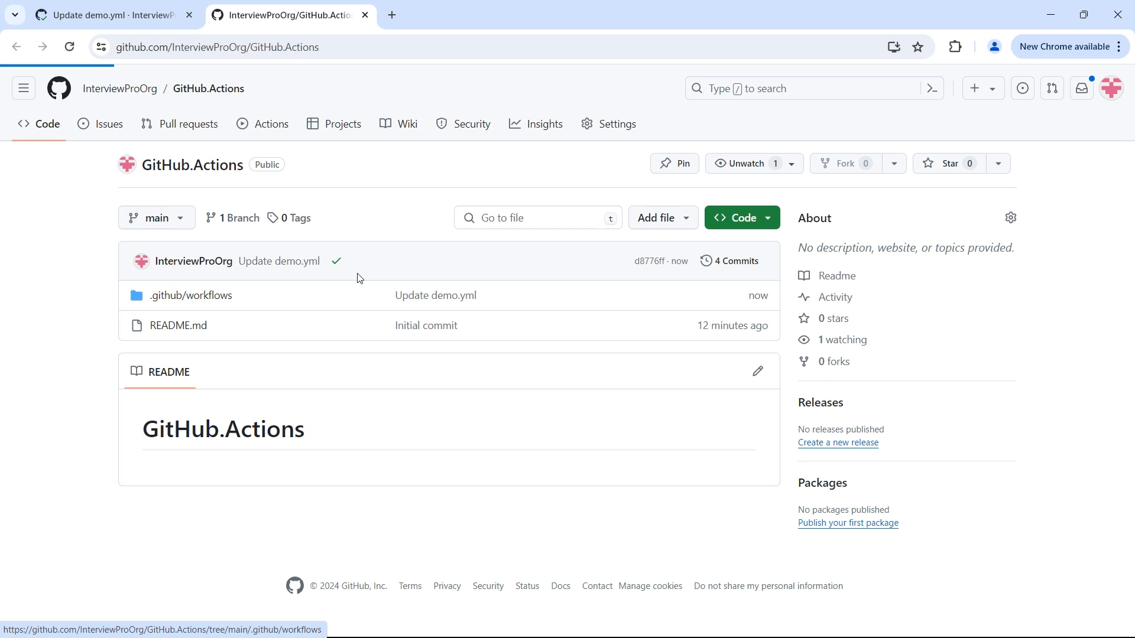
pyautogui.click(190, 296)
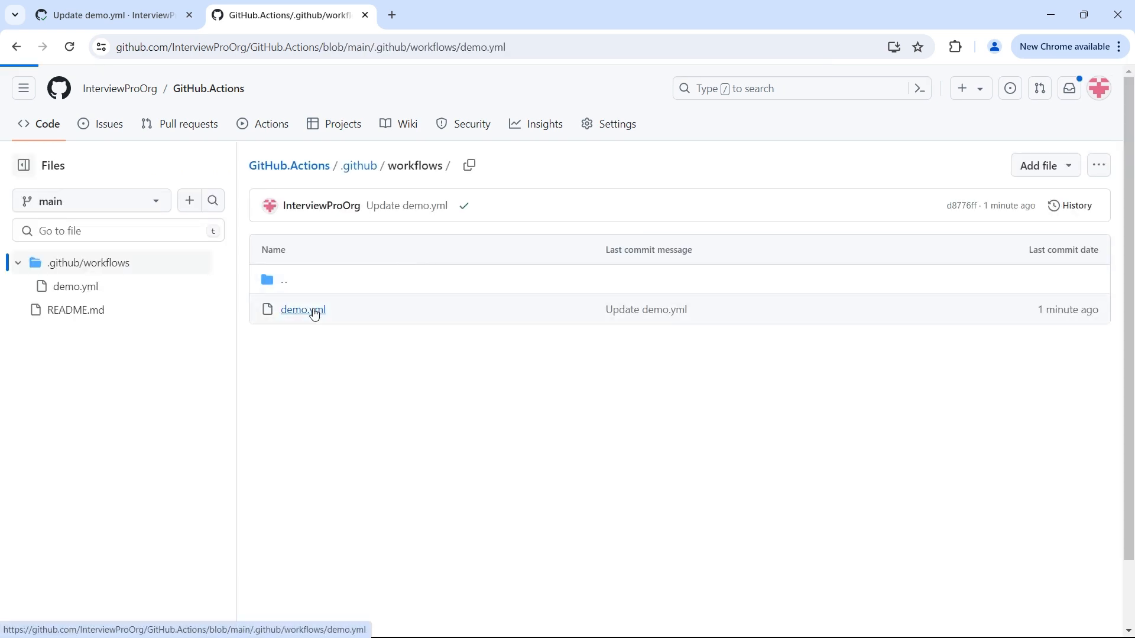
pyautogui.click(301, 309)
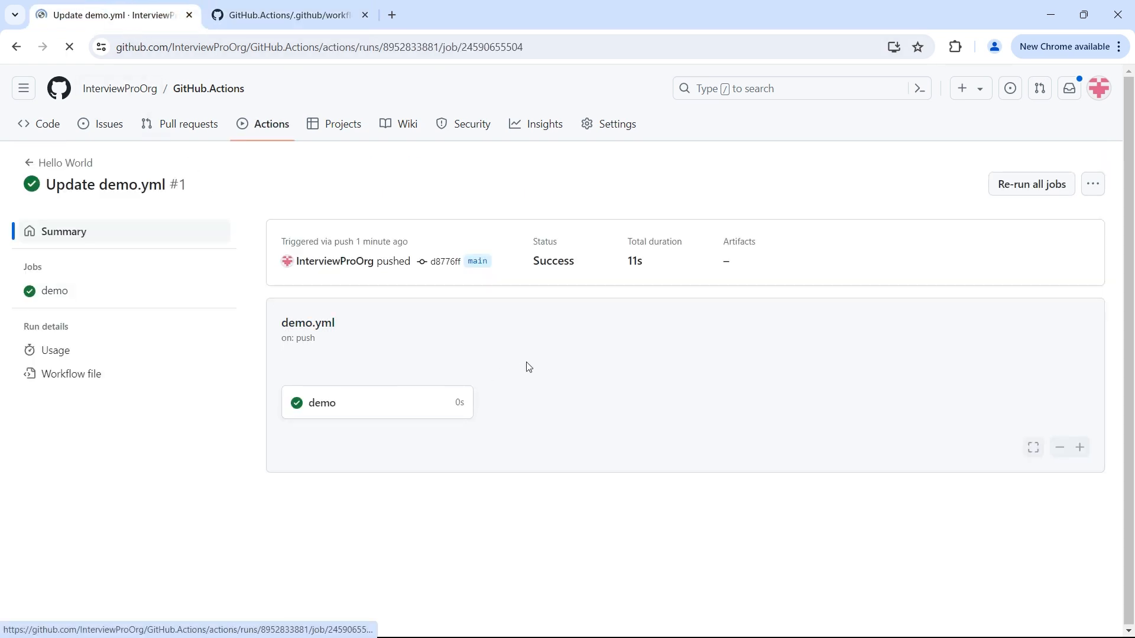
# - Expand Set up job and its Operating System, Runner Image and GITHUB_TOKEN Permissions groups
pyautogui.click(55, 291)
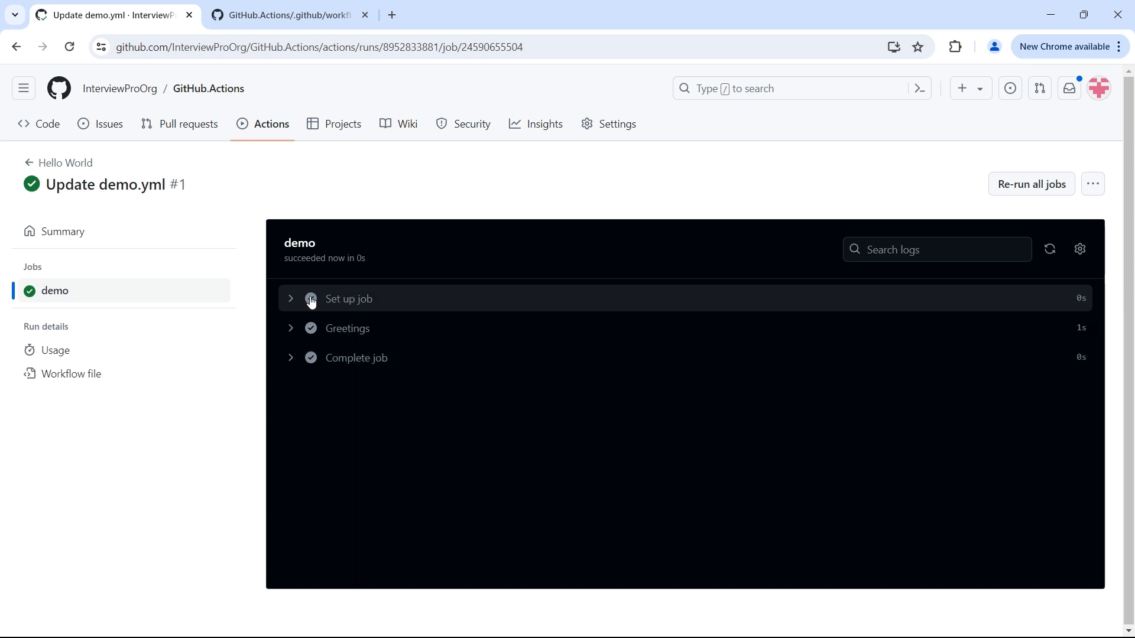
pyautogui.moveTo(400, 313)
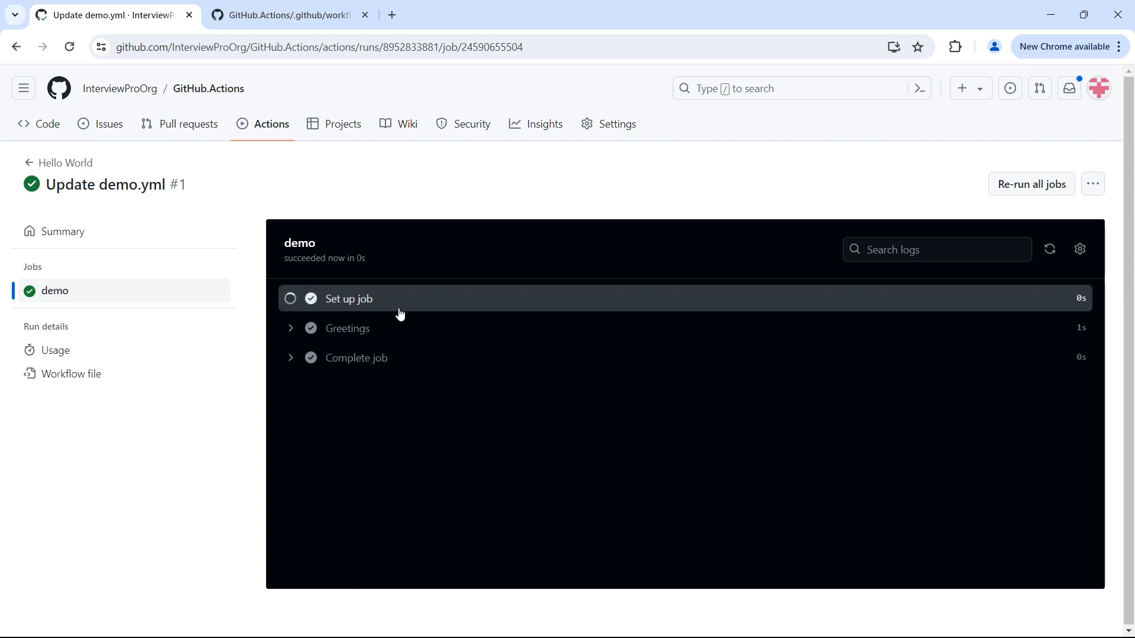
pyautogui.click(348, 298)
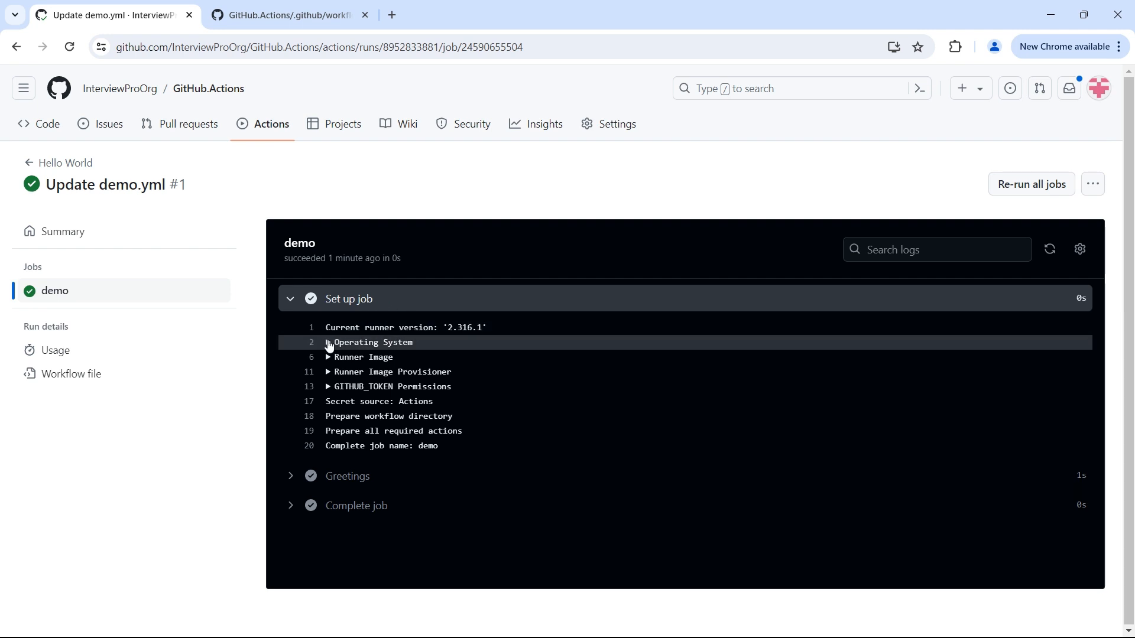
pyautogui.click(328, 343)
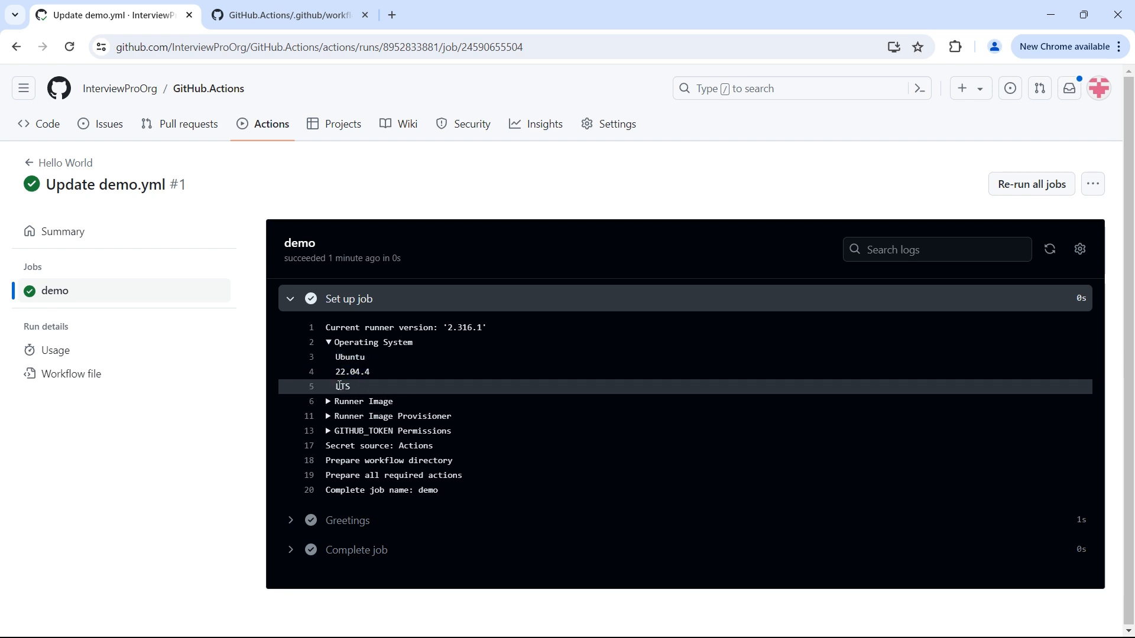
pyautogui.click(328, 402)
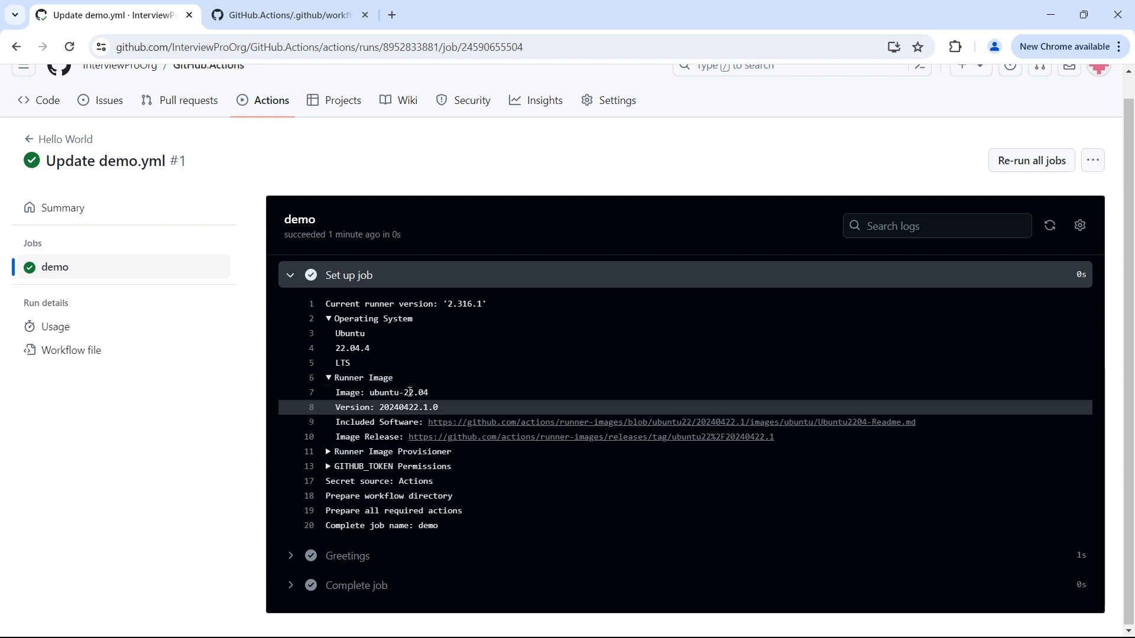
pyautogui.click(328, 466)
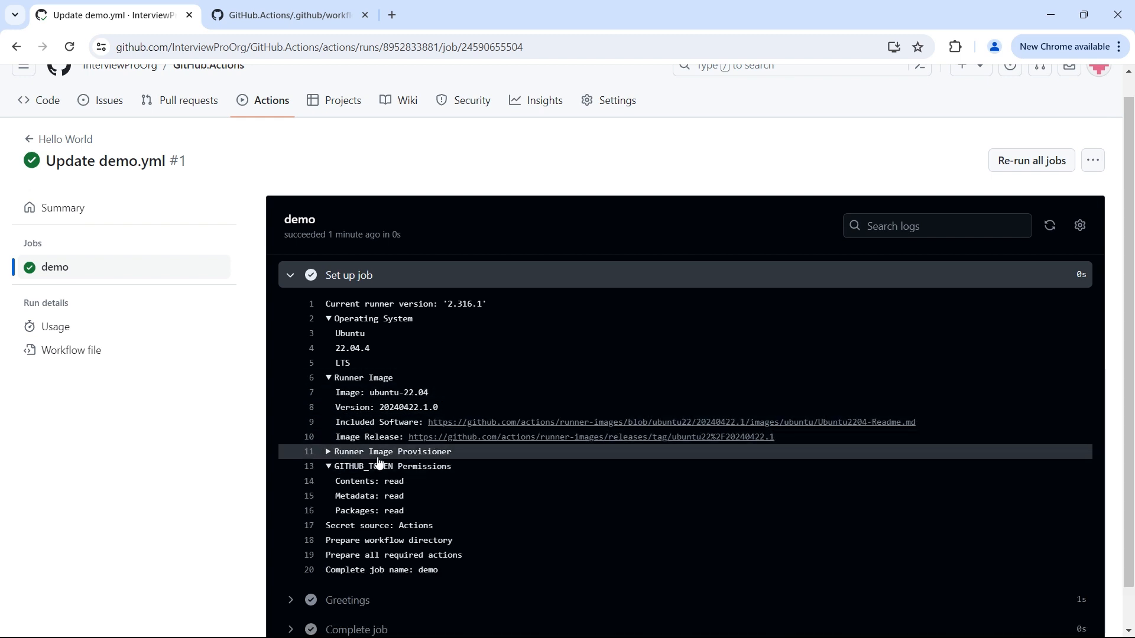
pyautogui.moveTo(314, 287)
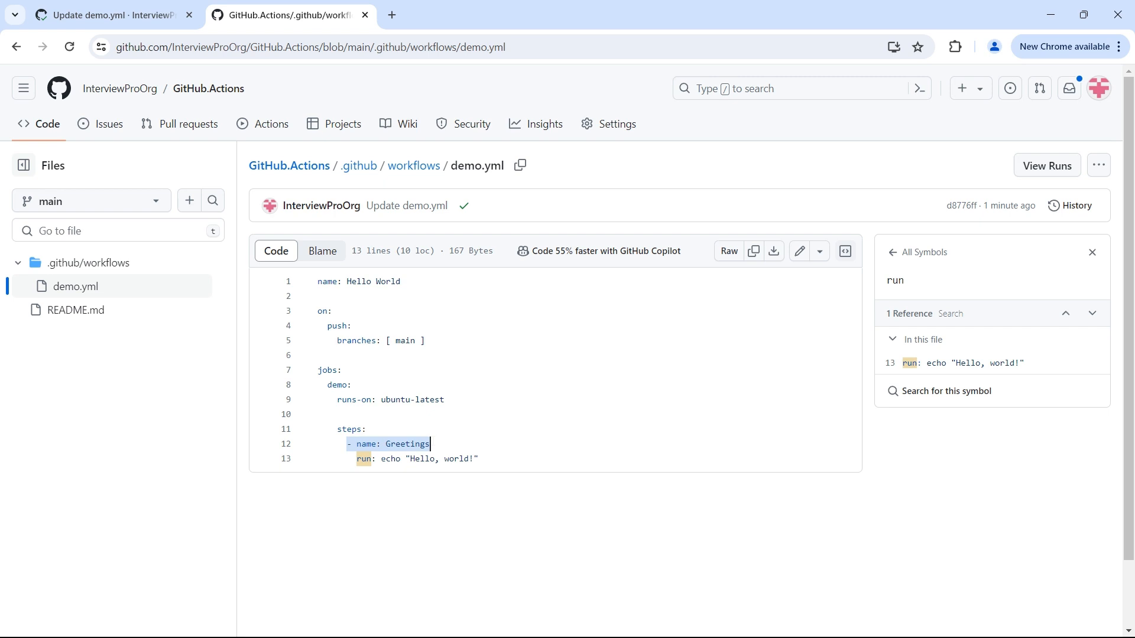
# - Back in the demo job logs, expand then collapse the Greetings step showing 'Hello, world!'
pyautogui.click(109, 14)
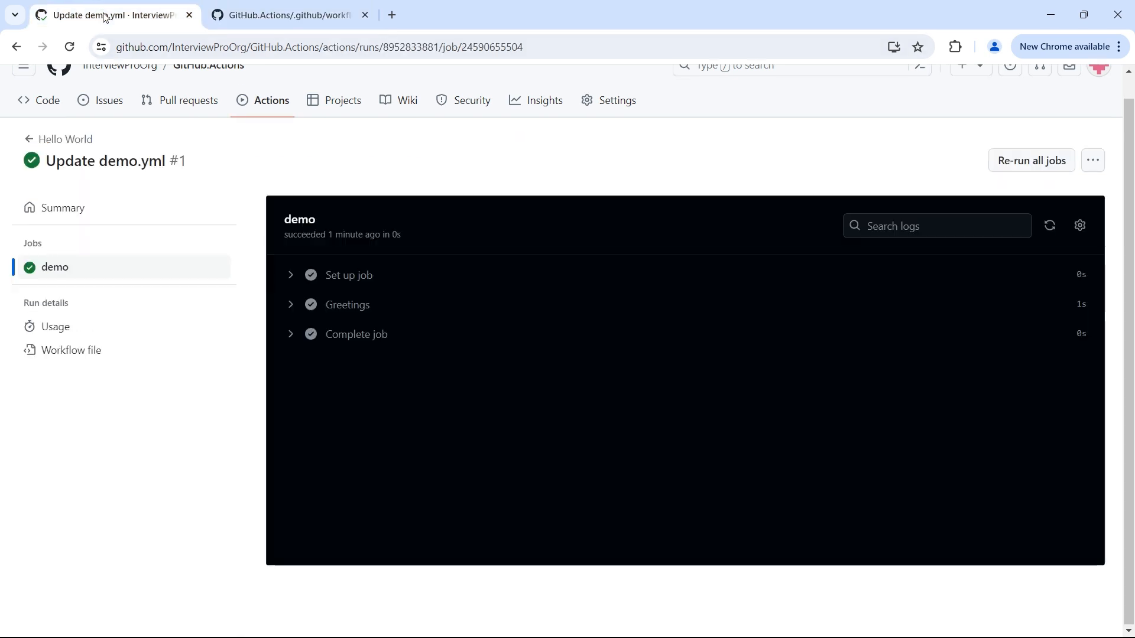
pyautogui.click(346, 304)
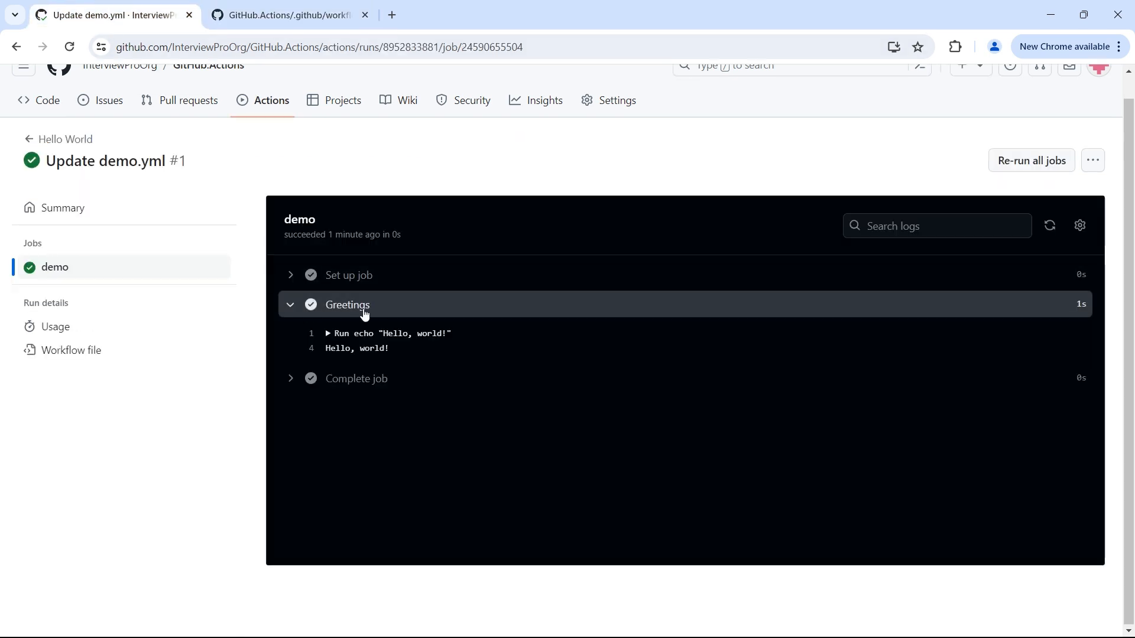
pyautogui.moveTo(376, 312)
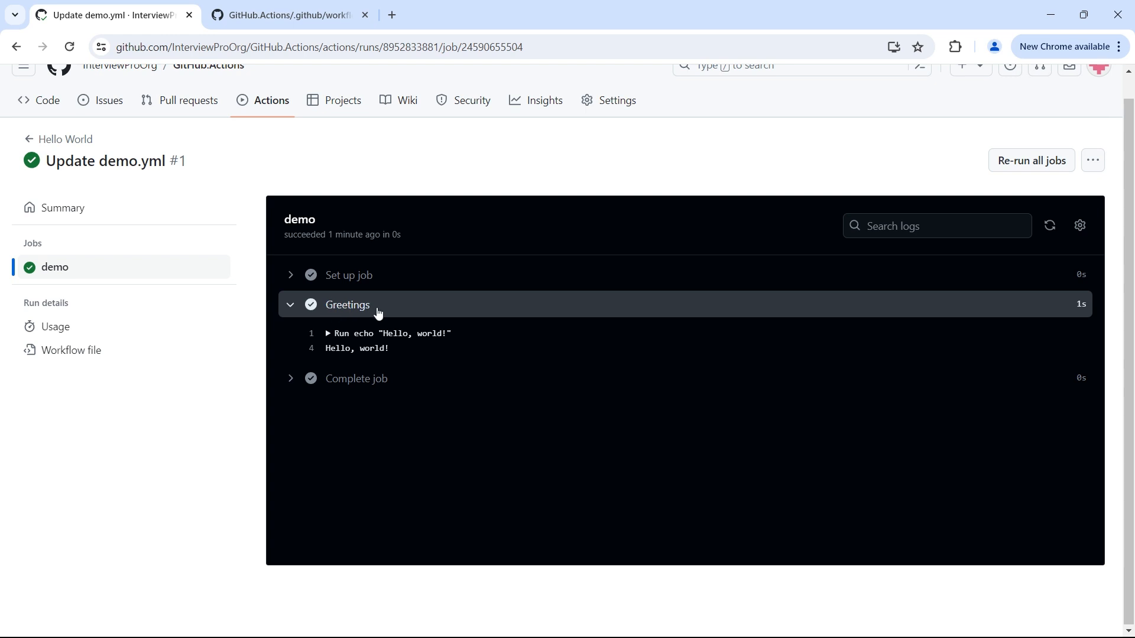
pyautogui.click(335, 333)
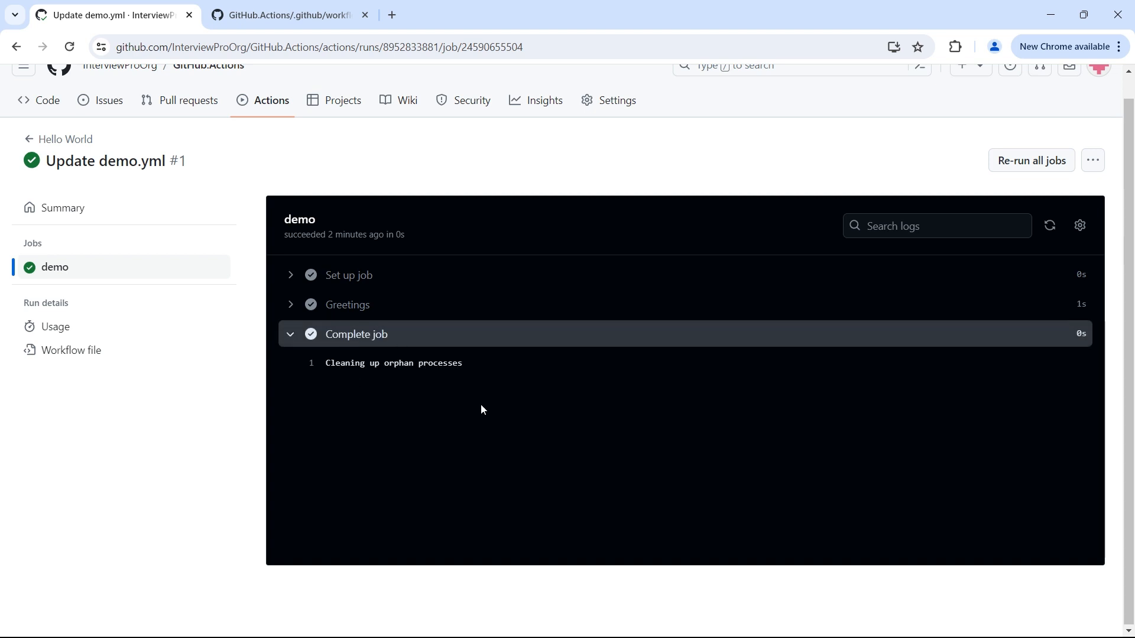
pyautogui.moveTo(425, 363)
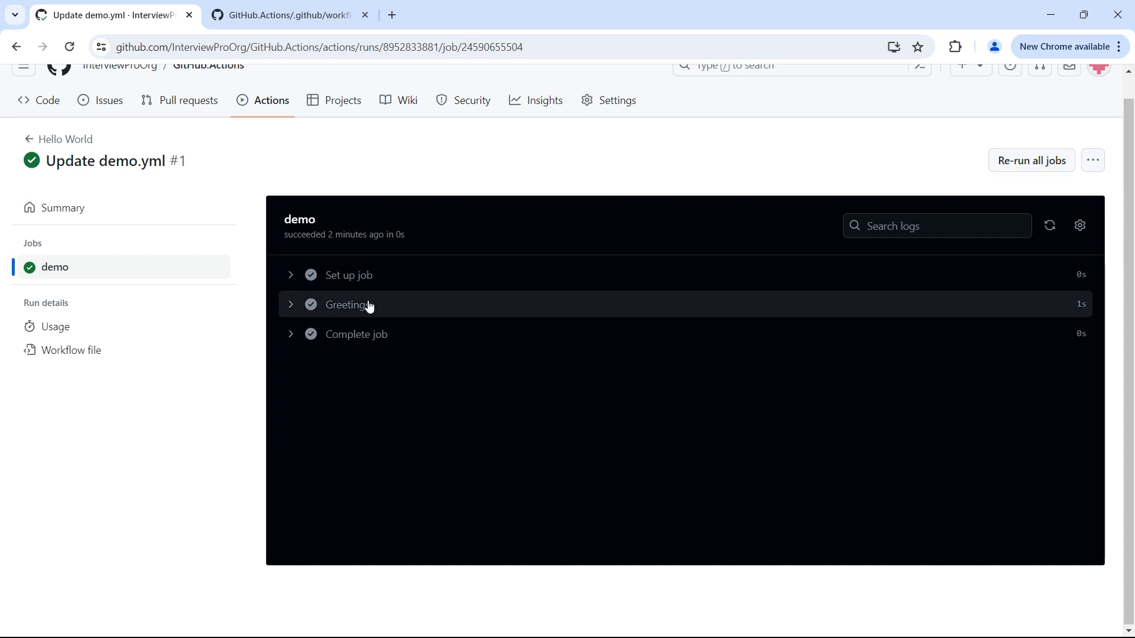
# - View the demo job's raw logs in a new tab from the log options menu
pyautogui.click(1080, 225)
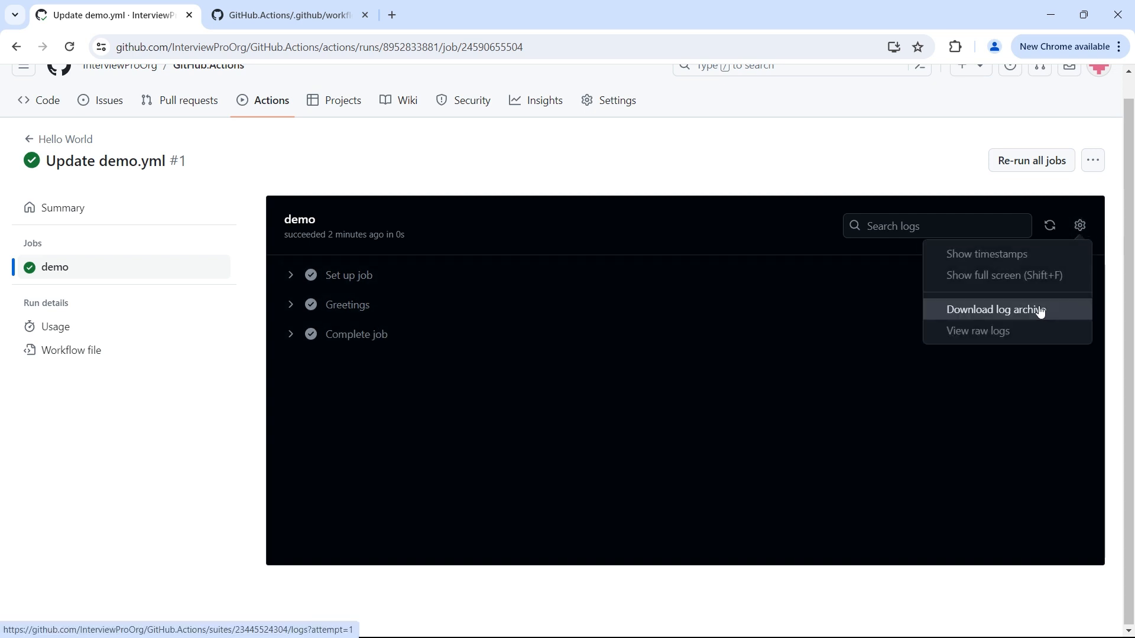
pyautogui.click(993, 309)
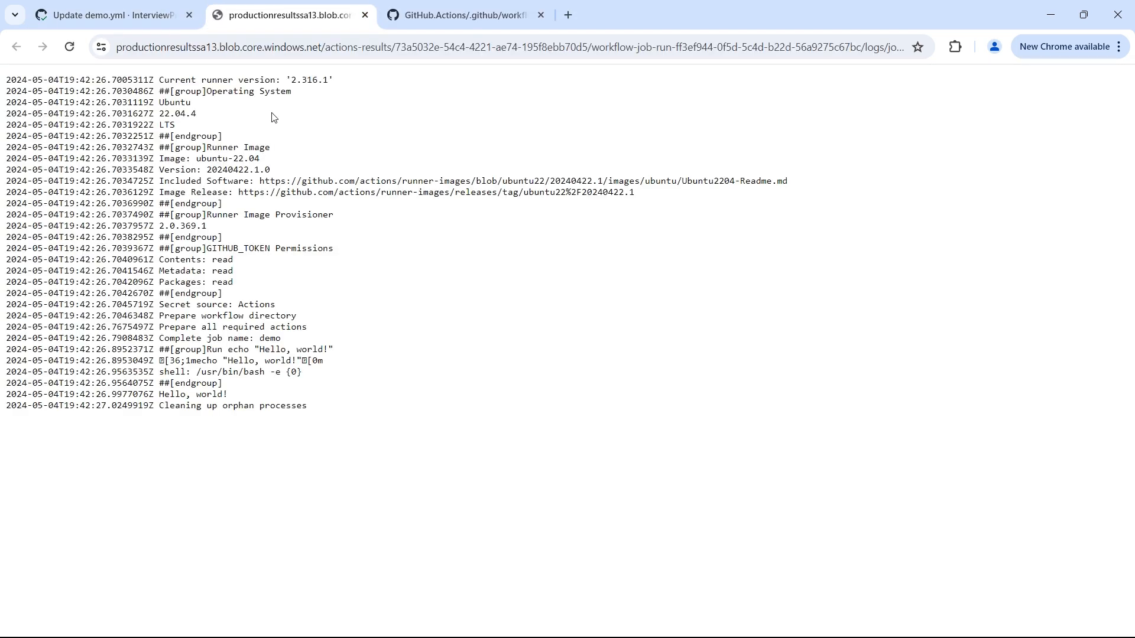
pyautogui.moveTo(150, 65)
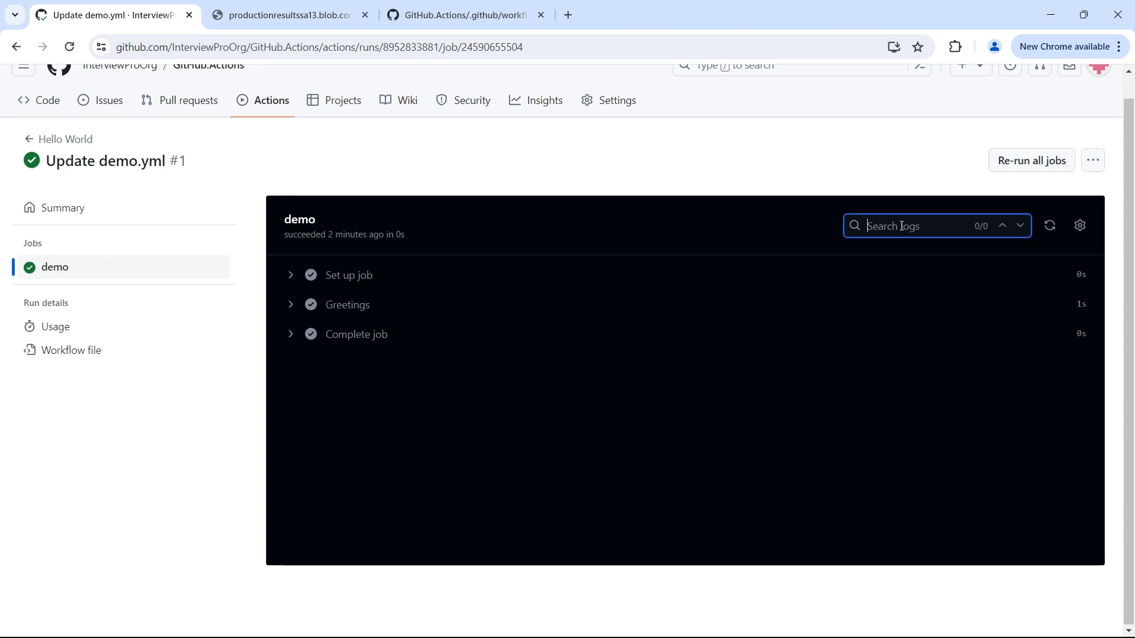
# - Search the job logs for 'echo' and scroll to the two highlighted Greetings matches
pyautogui.write('echo')
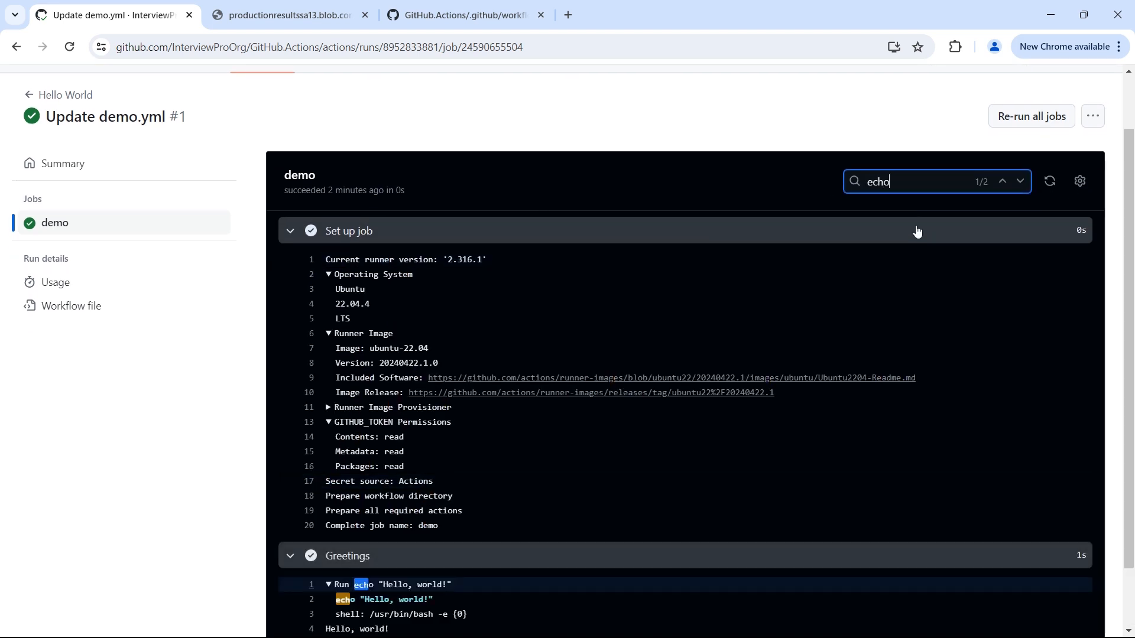
pyautogui.scroll(-3)
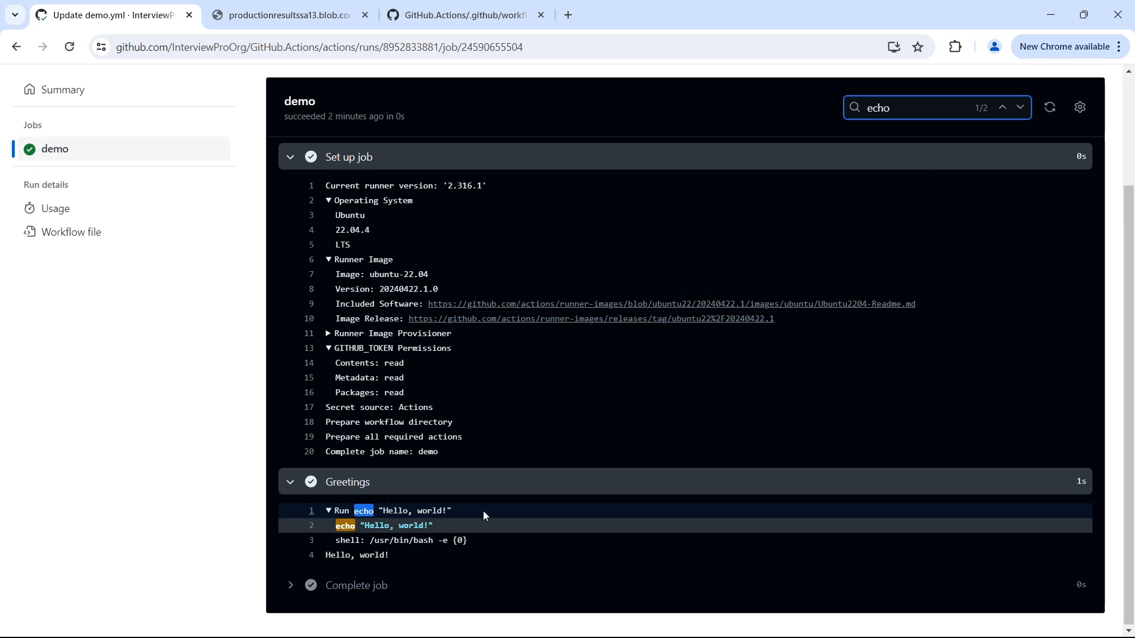
pyautogui.scroll(3)
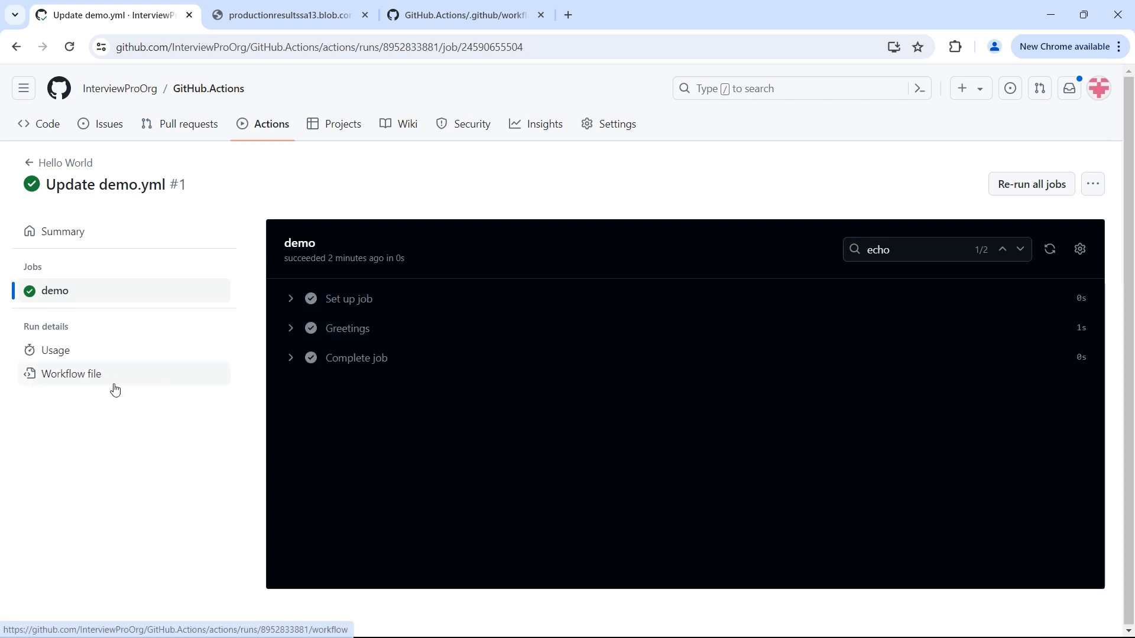
pyautogui.moveTo(466, 376)
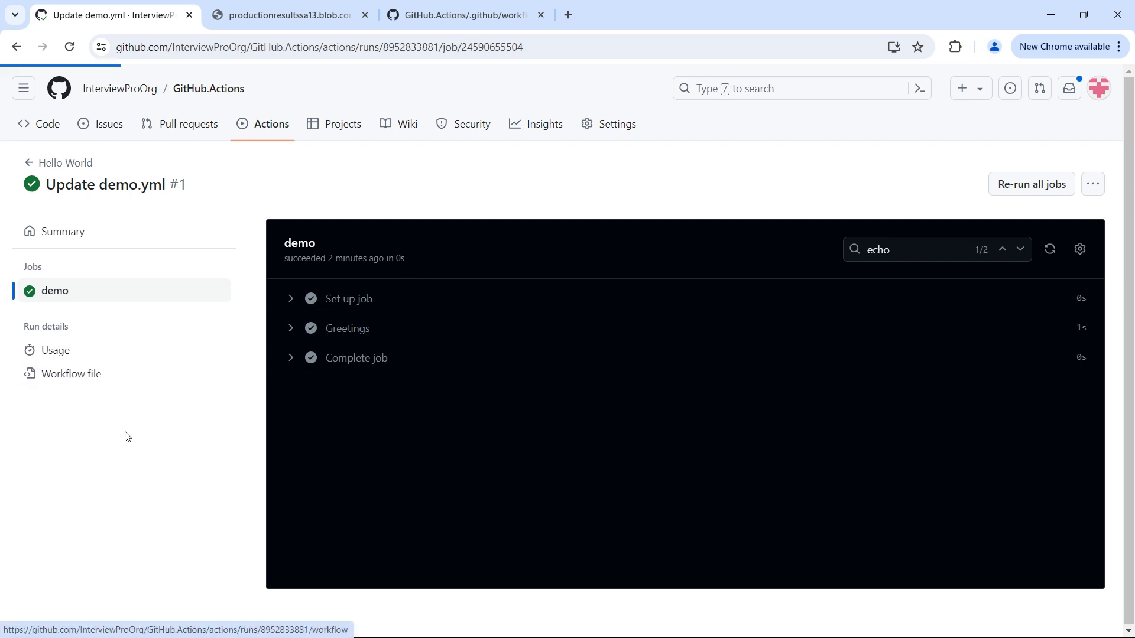
# - View the run's workflow file, then return to the run Summary page
pyautogui.click(72, 373)
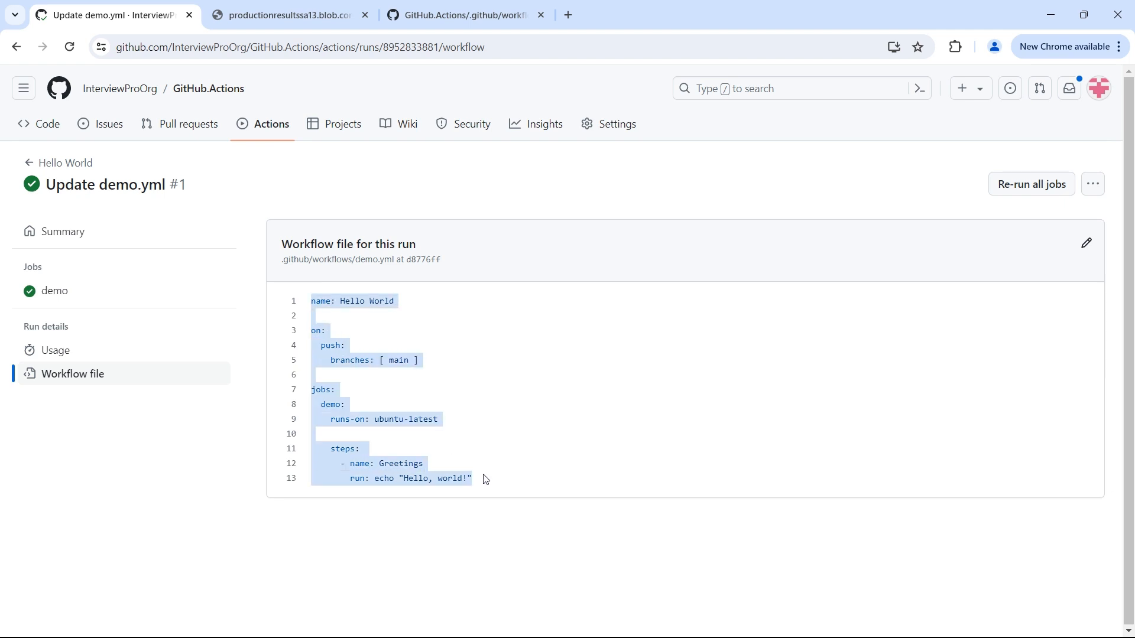
pyautogui.click(62, 231)
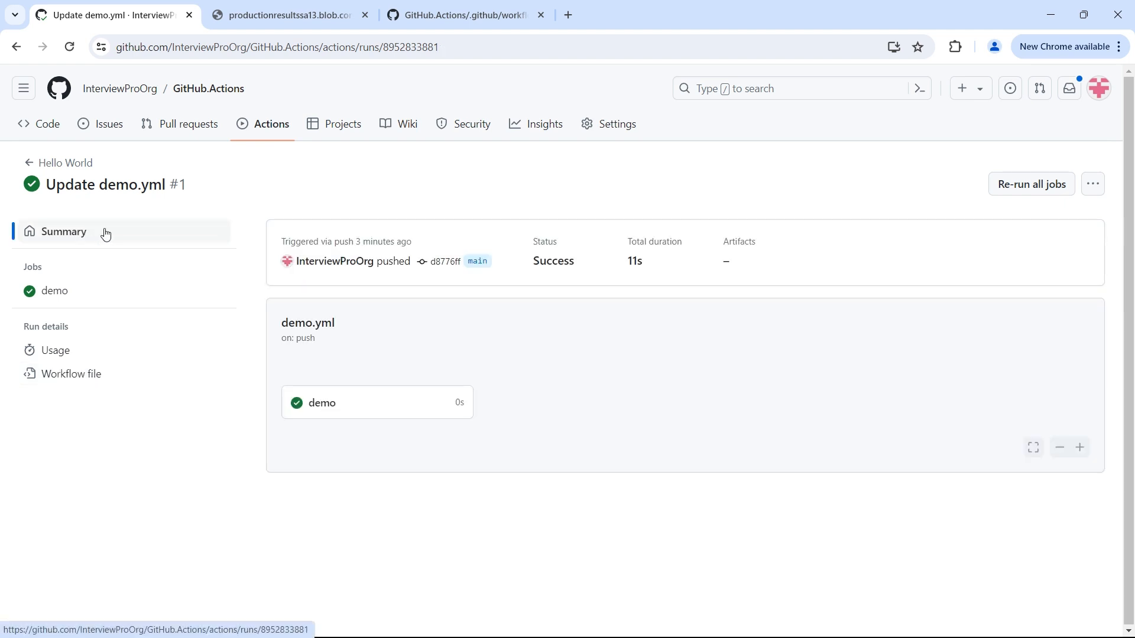
pyautogui.moveTo(537, 441)
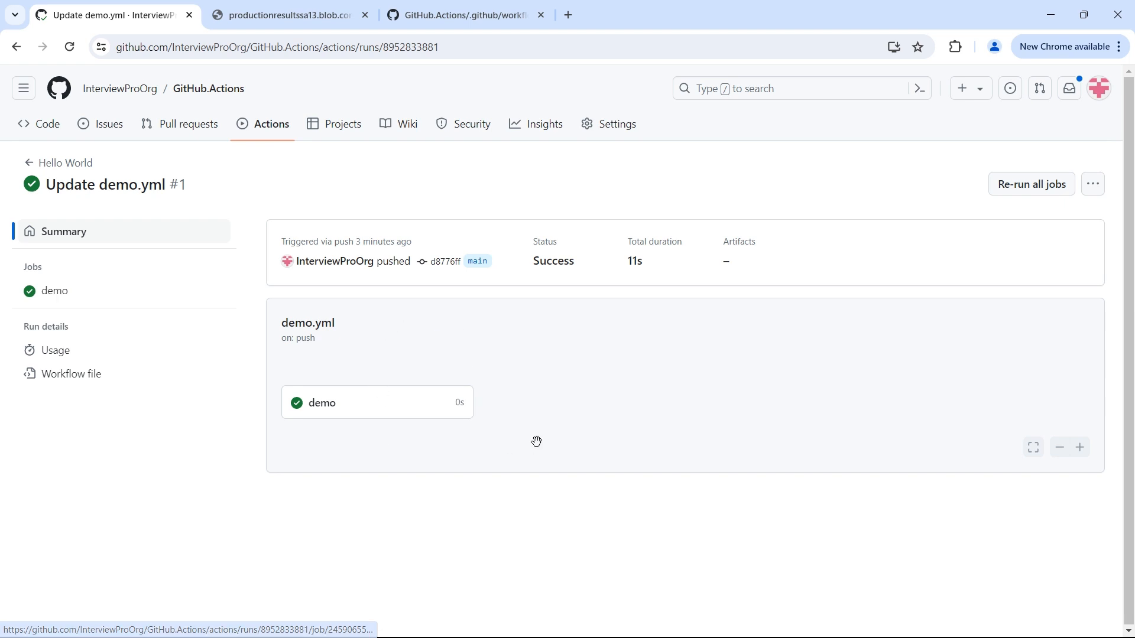
pyautogui.moveTo(321, 339)
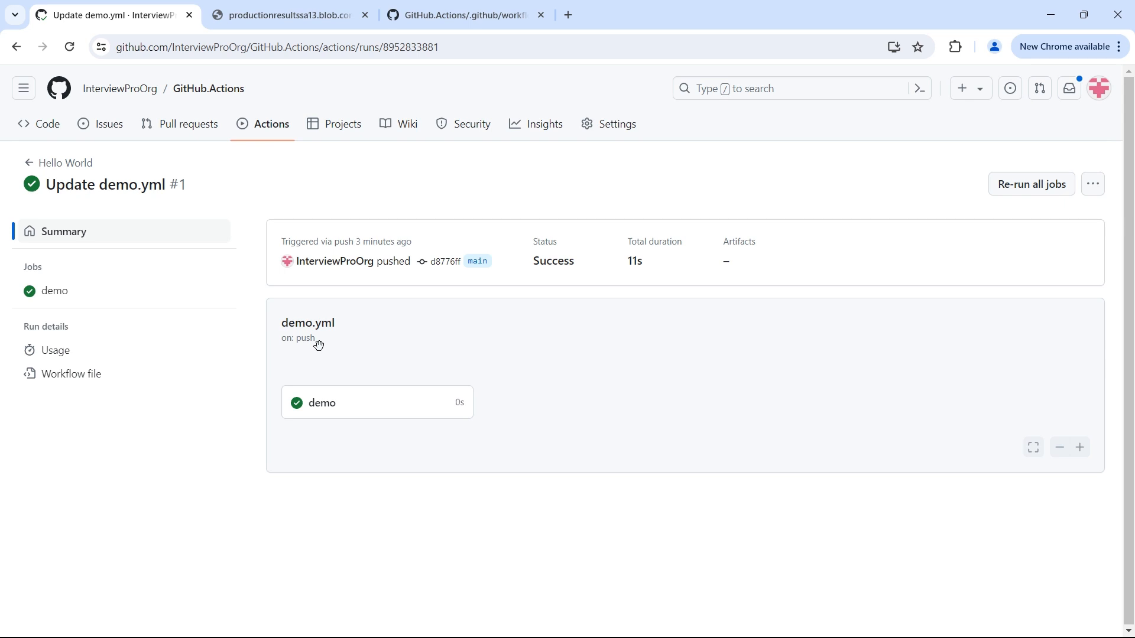
pyautogui.moveTo(299, 340)
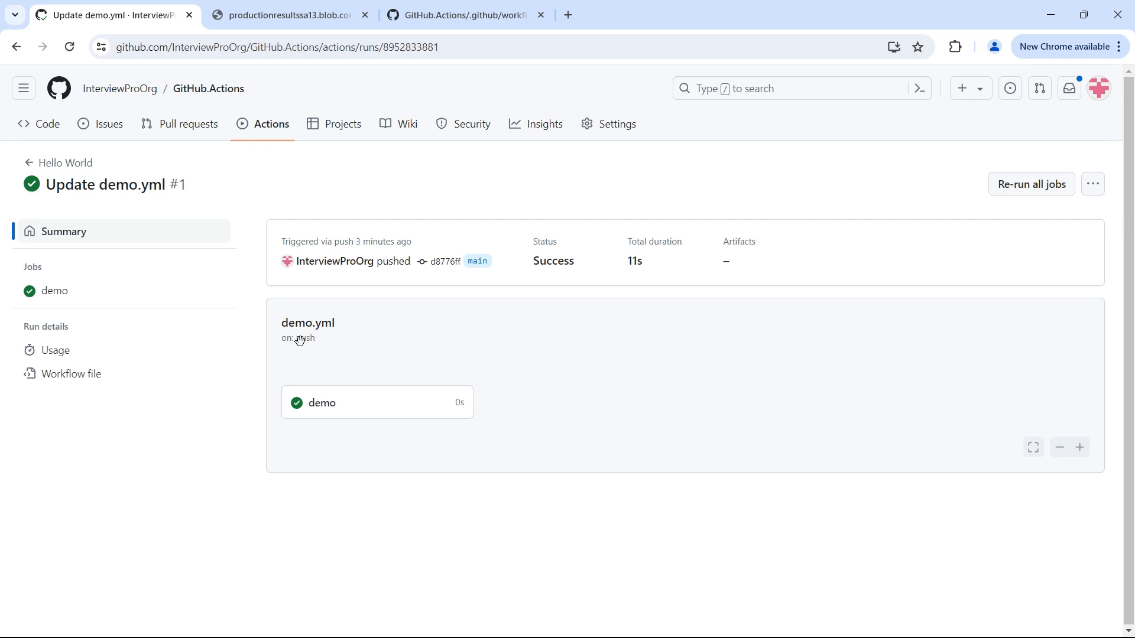
pyautogui.moveTo(324, 343)
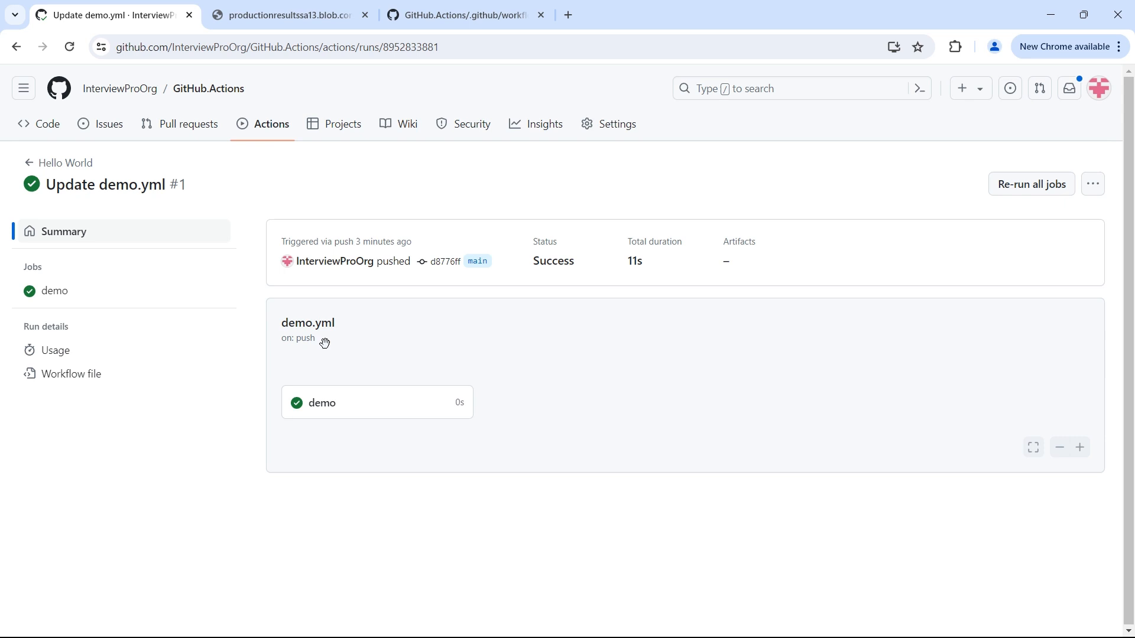